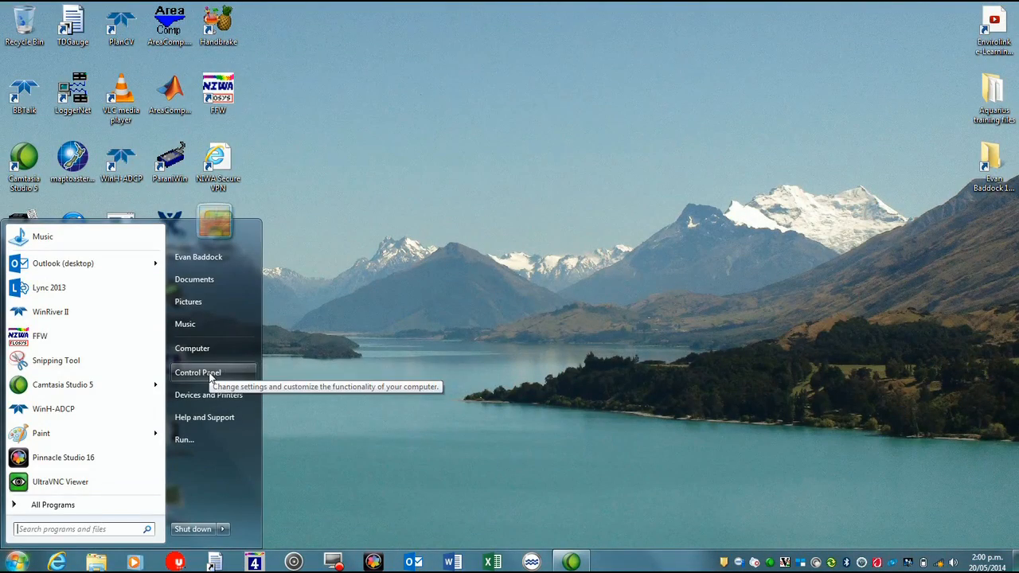
Launch Device Manager from Control Panel, getting the standard-user warning
click(197, 372)
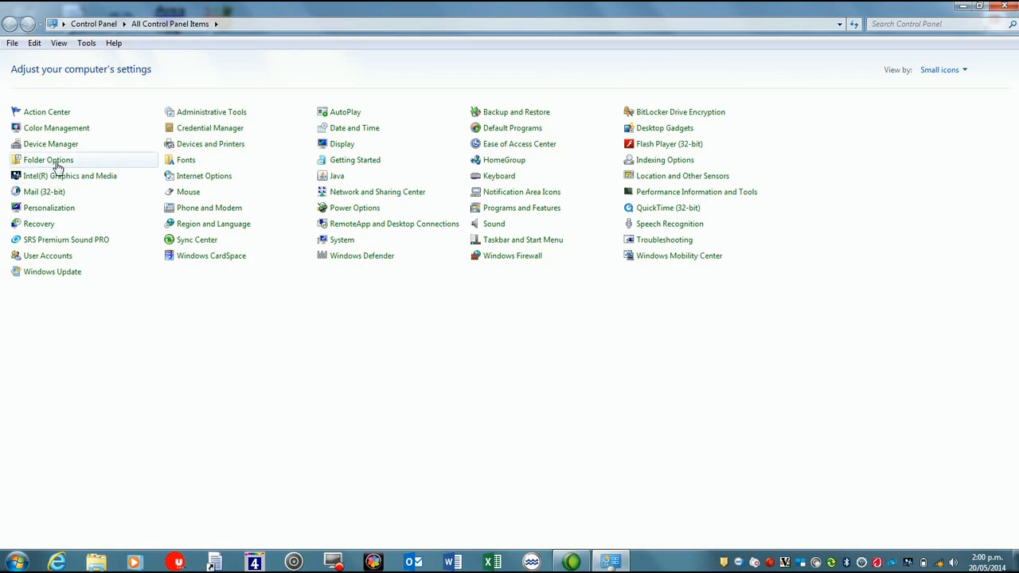
mouse_move(51, 144)
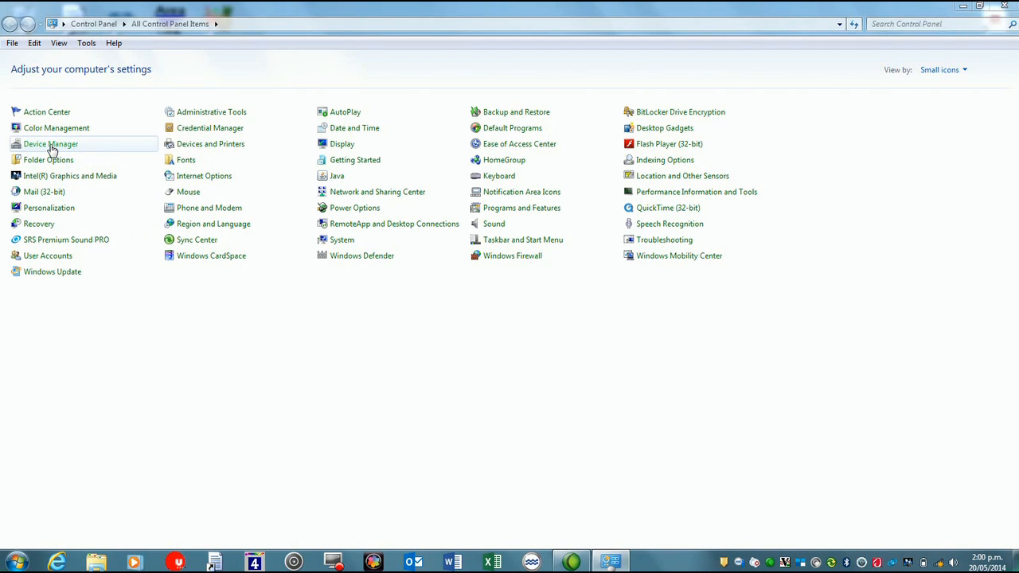
click(51, 144)
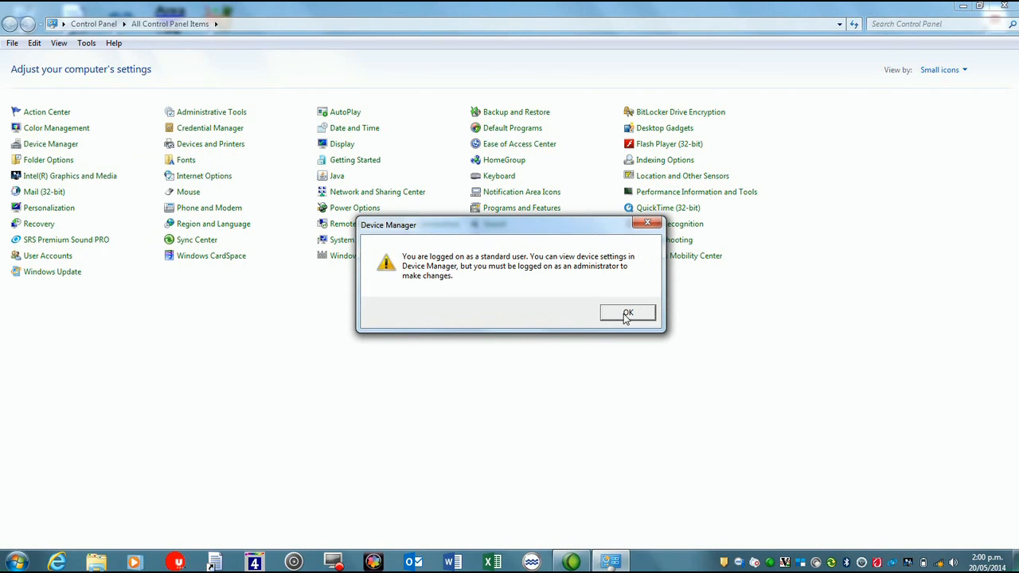
Dismiss the warning and expand Ports (COM & LPT) to show the USB Serial Port on COM26
click(627, 312)
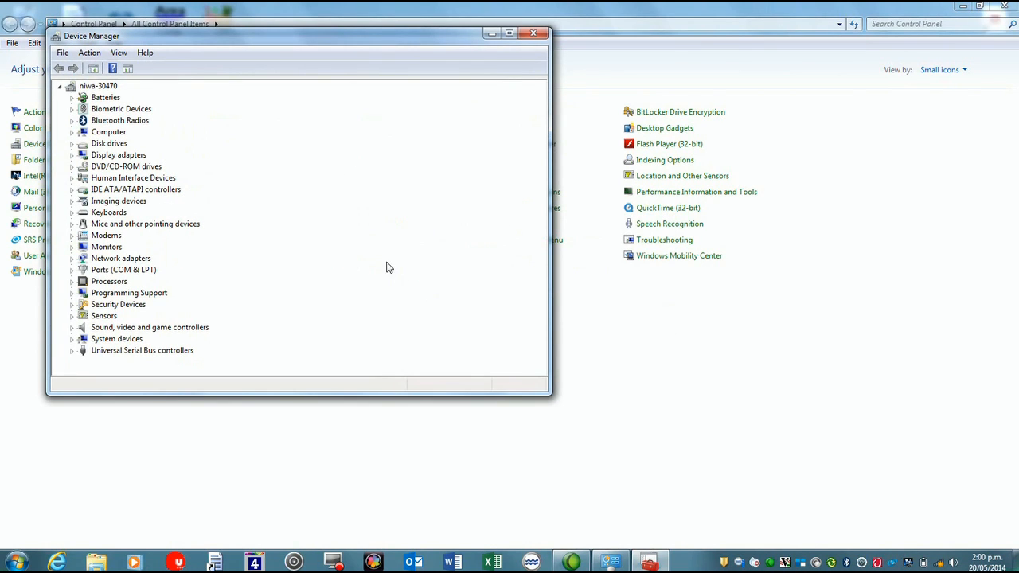
click(123, 269)
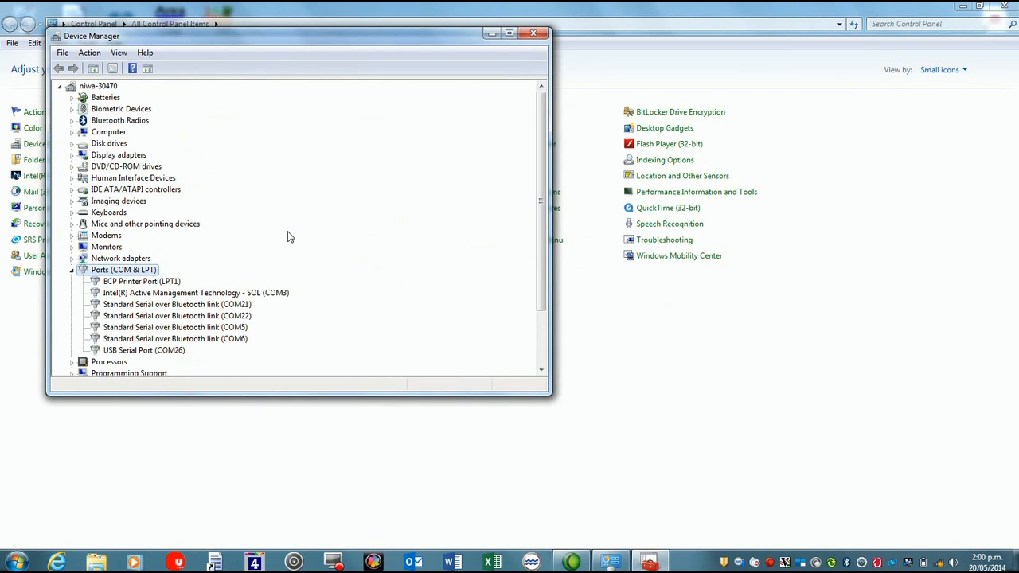
mouse_move(285, 322)
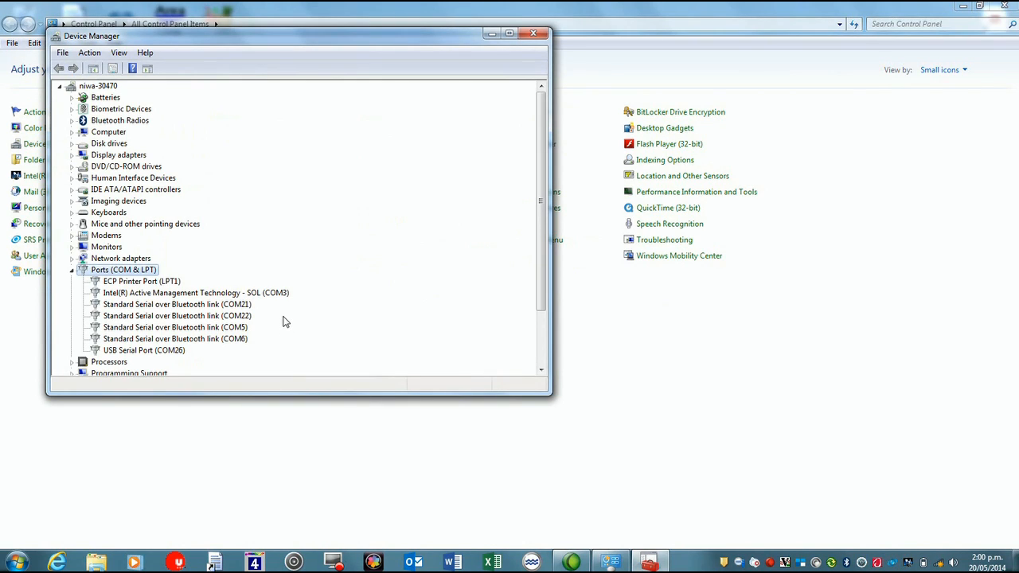
mouse_move(280, 333)
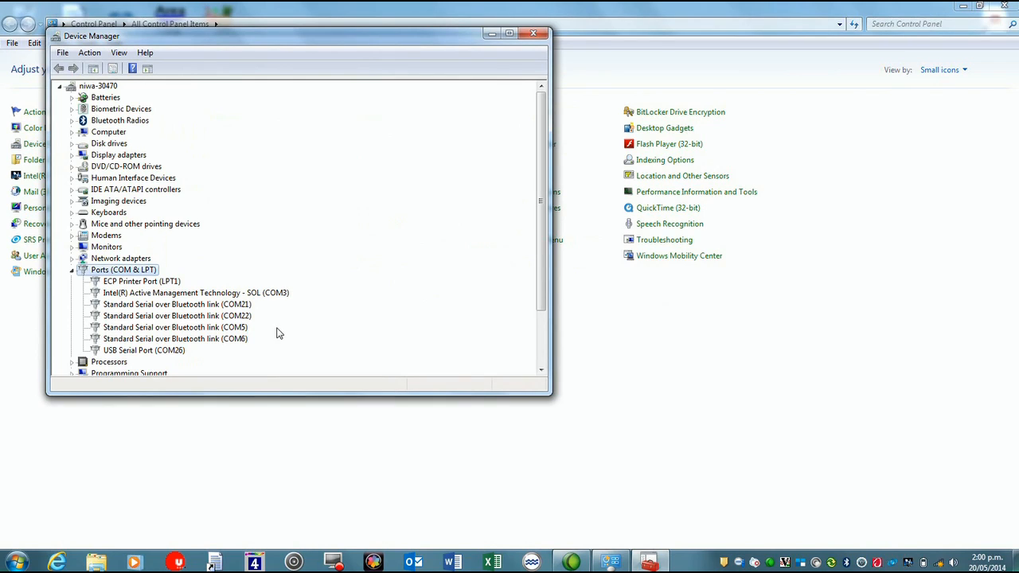
mouse_move(270, 350)
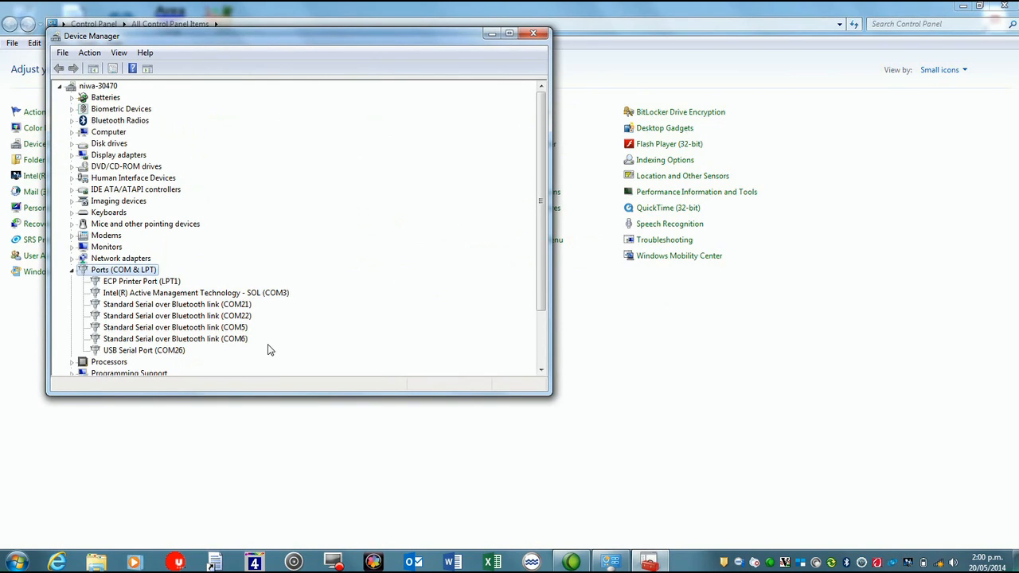
mouse_move(191, 359)
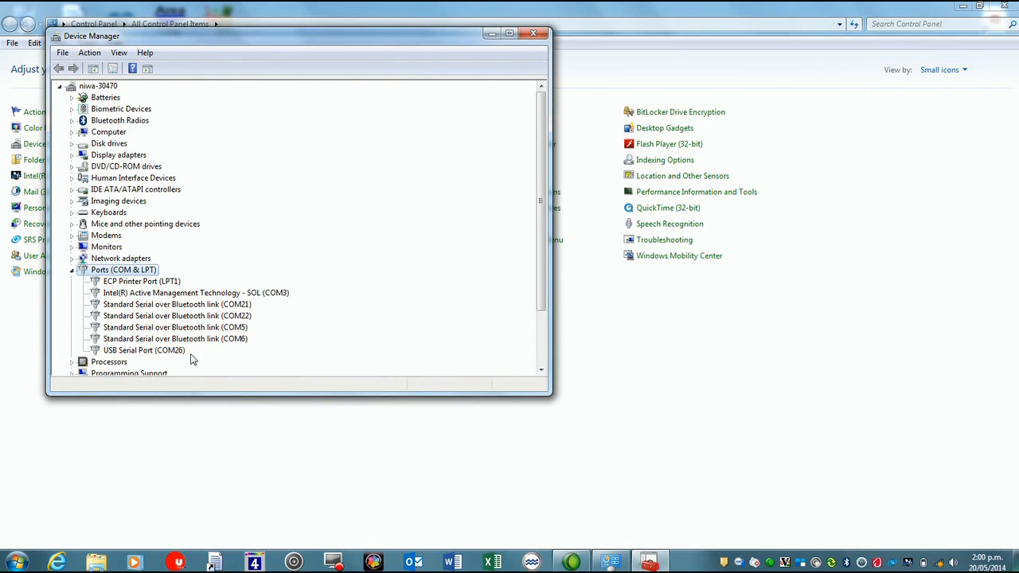
mouse_move(403, 214)
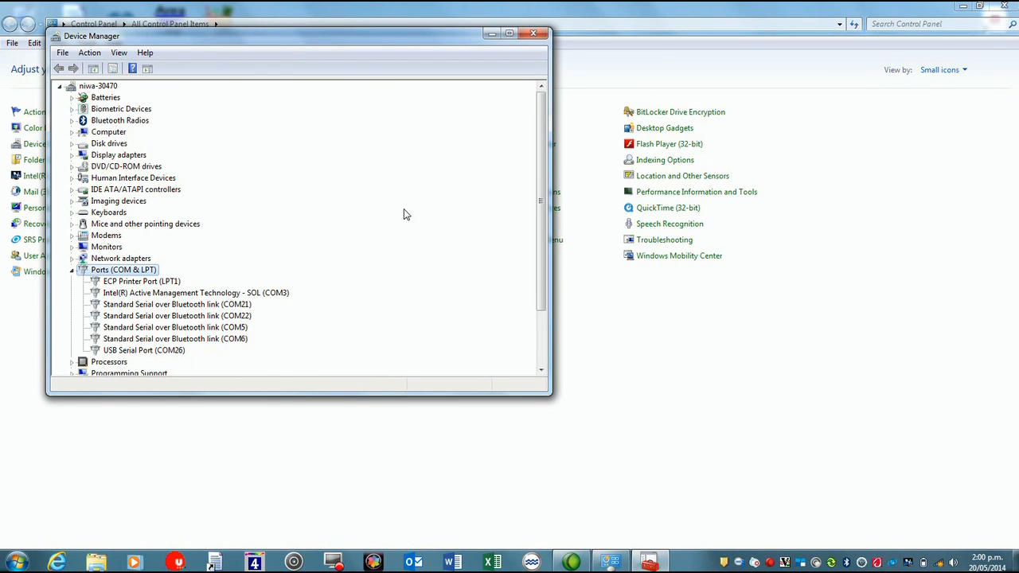
Configure the Read Serial Raw ADCP Data peripheral in WinRiver II with the instrument's COM port
click(533, 34)
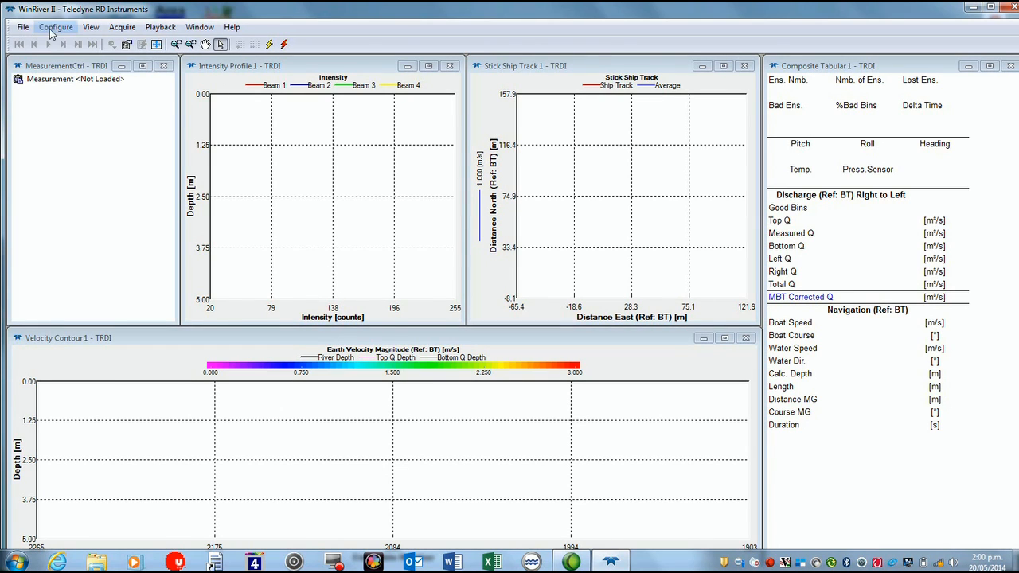
click(76, 79)
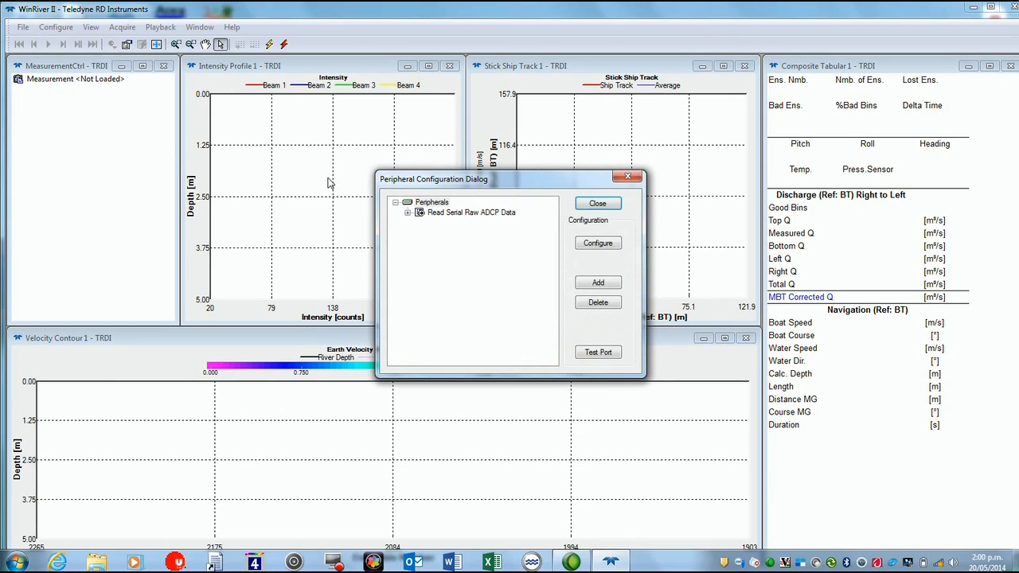
click(396, 202)
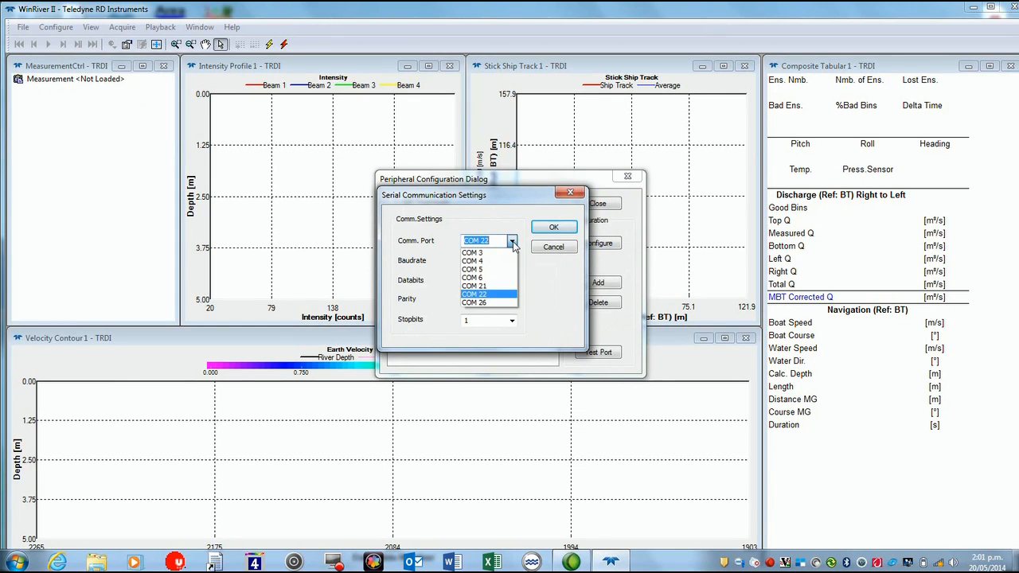
click(474, 302)
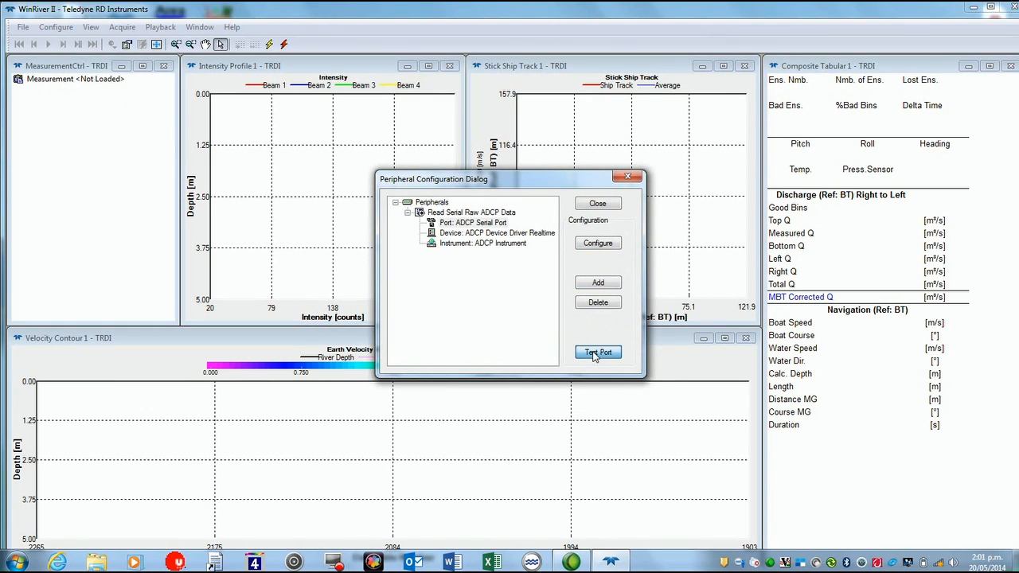
Test the serial port, confirming the StreamPro firmware 31.12 reply, then close peripheral configuration
click(598, 351)
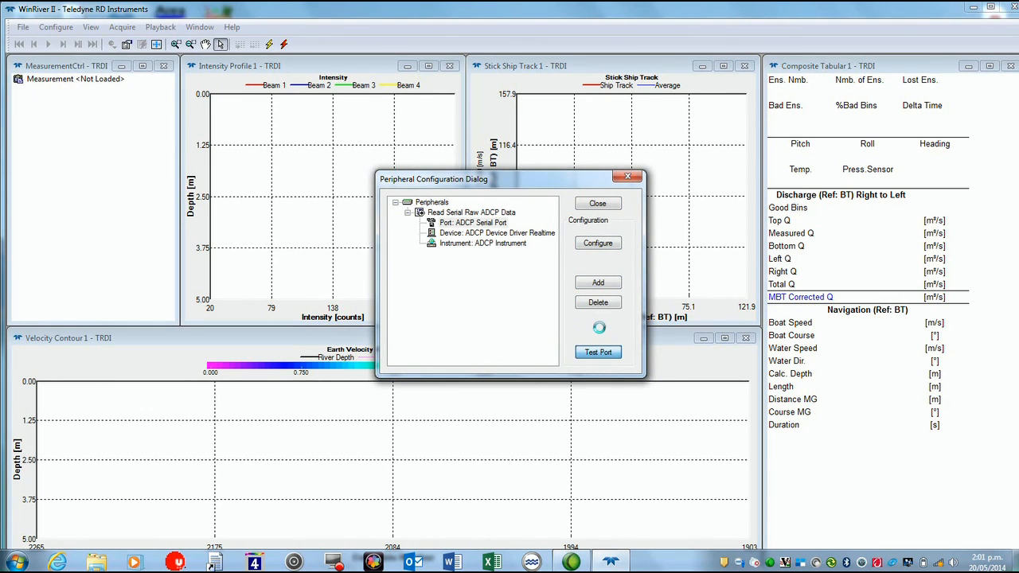
click(598, 352)
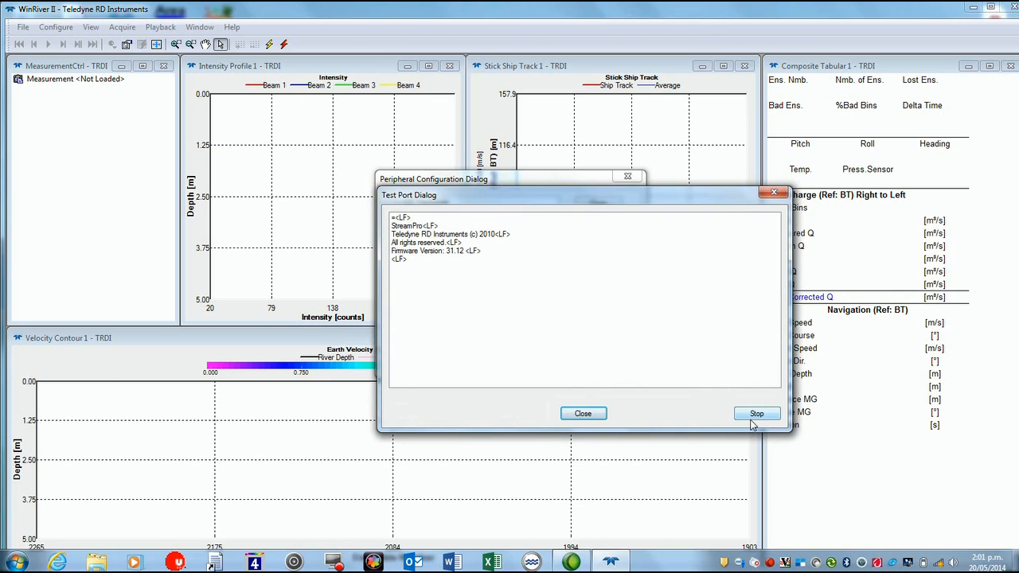
click(756, 413)
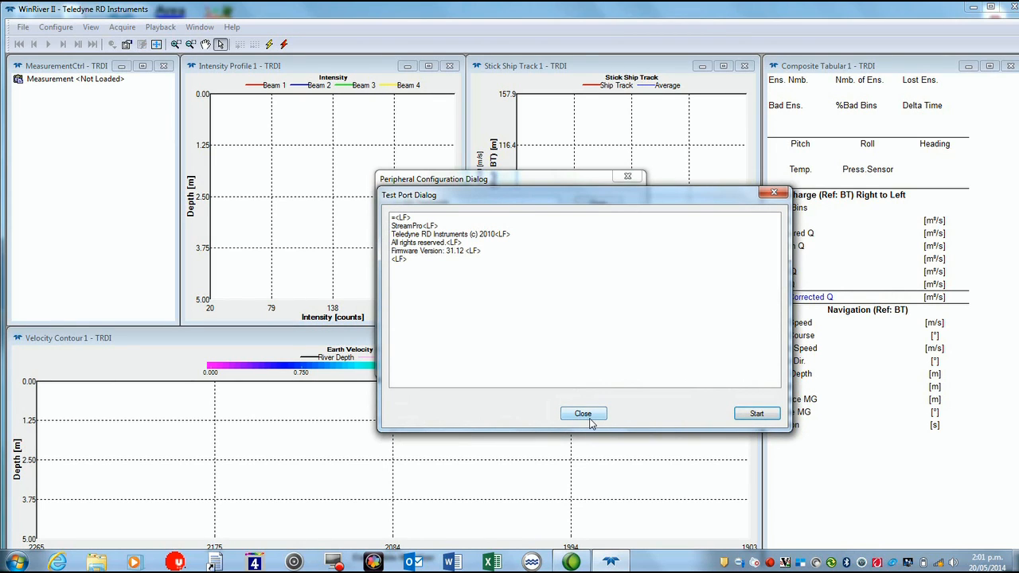
click(582, 413)
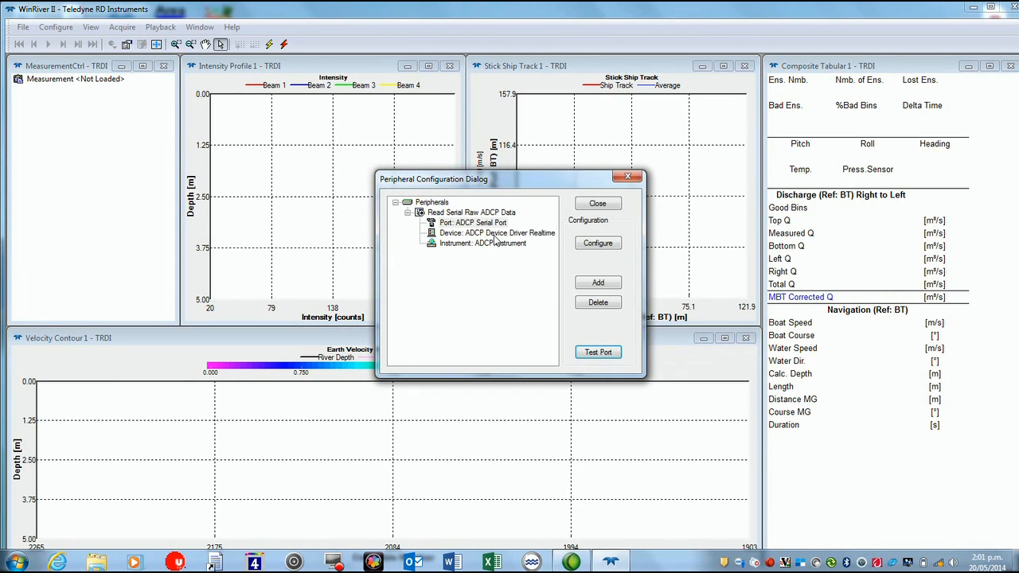
click(598, 203)
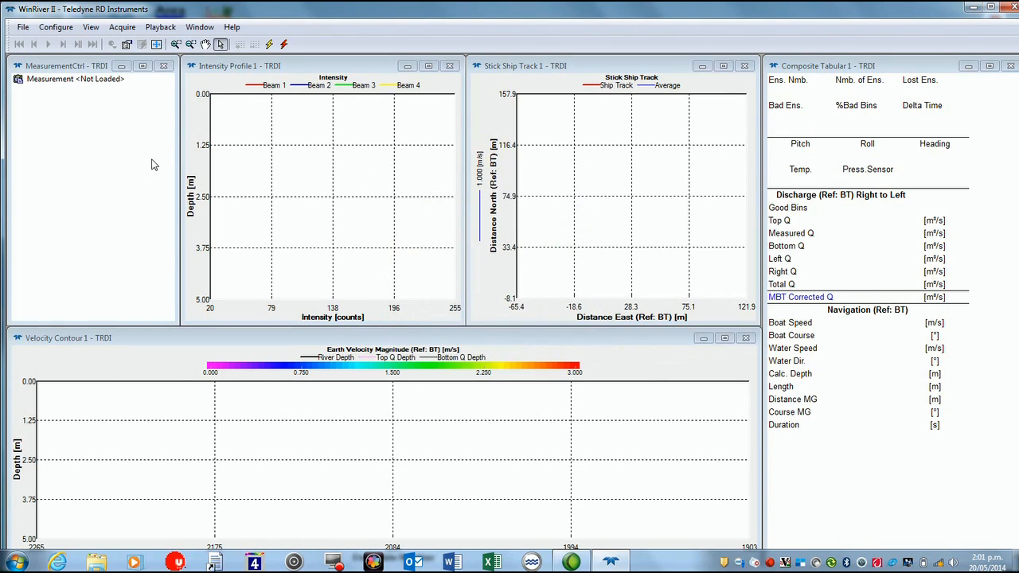
Start a new measurement with station number 74360, station name Deep Stream, and field party EB
click(23, 26)
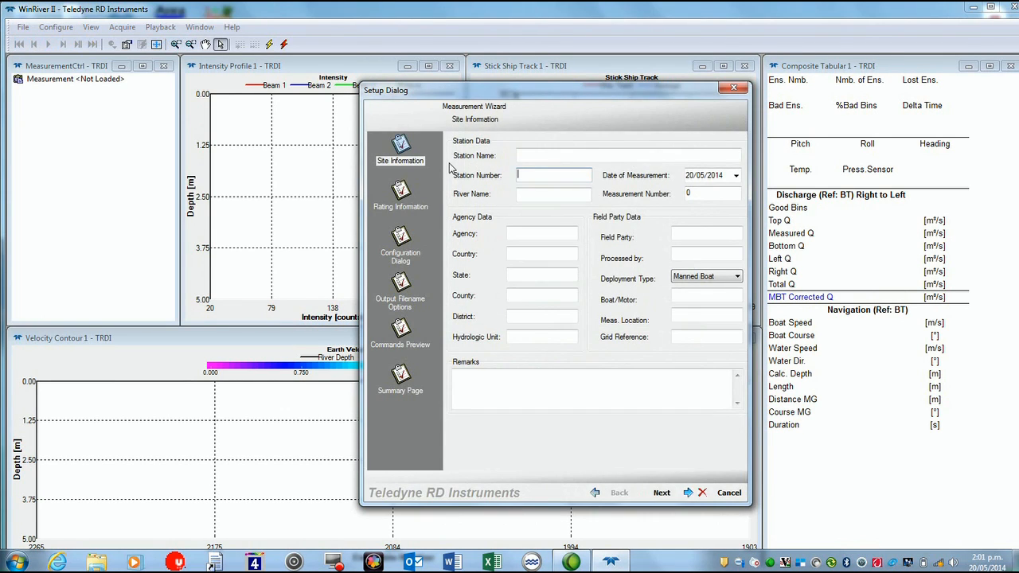
text(7)
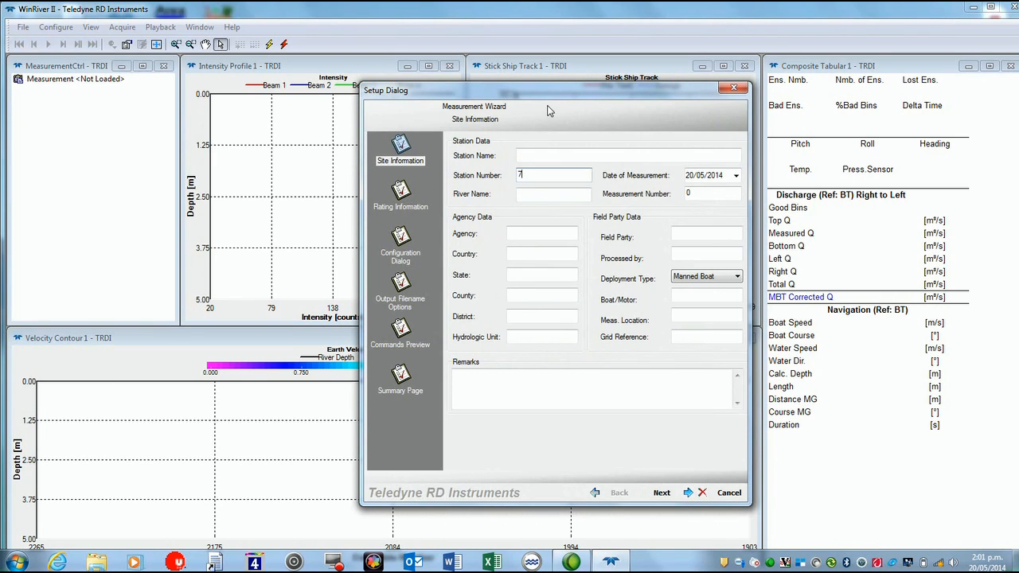
text(4360)
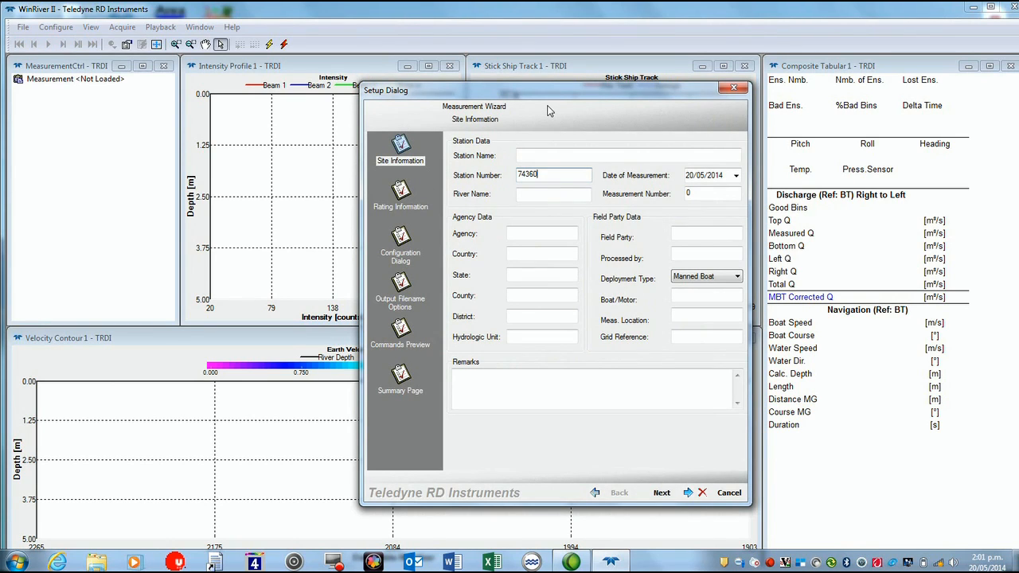
click(629, 155)
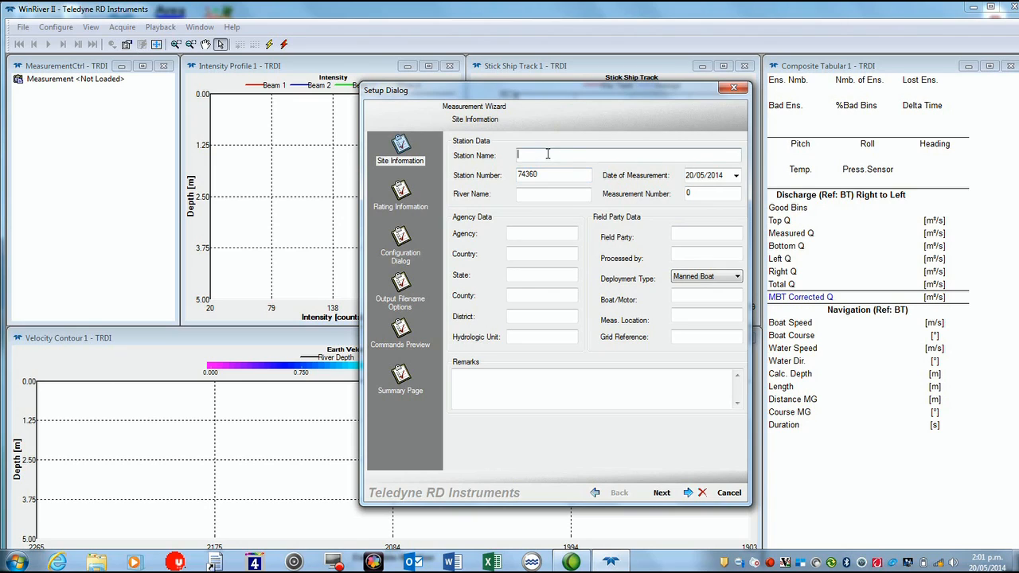
text(Deep)
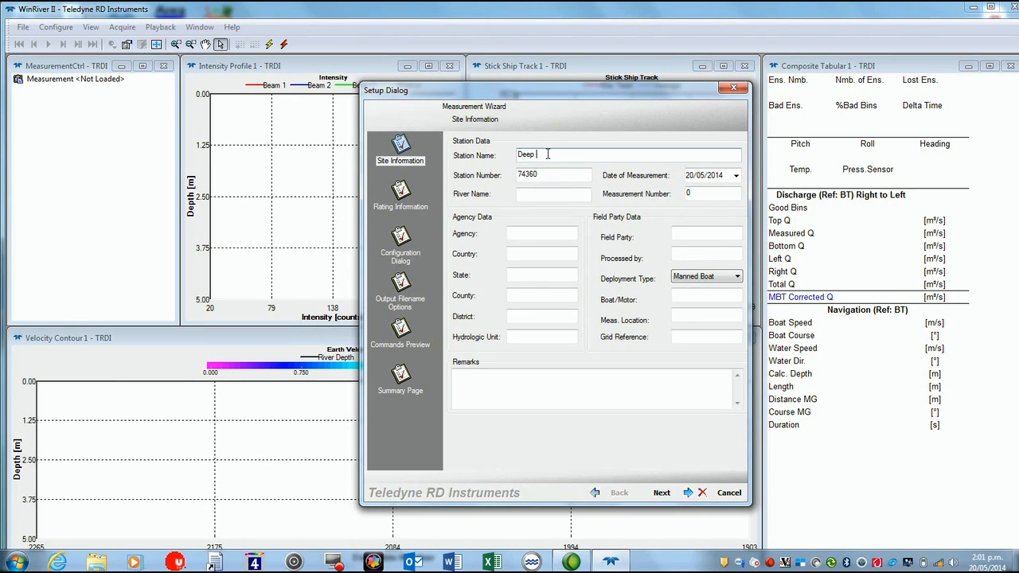
text(Stream at 60)
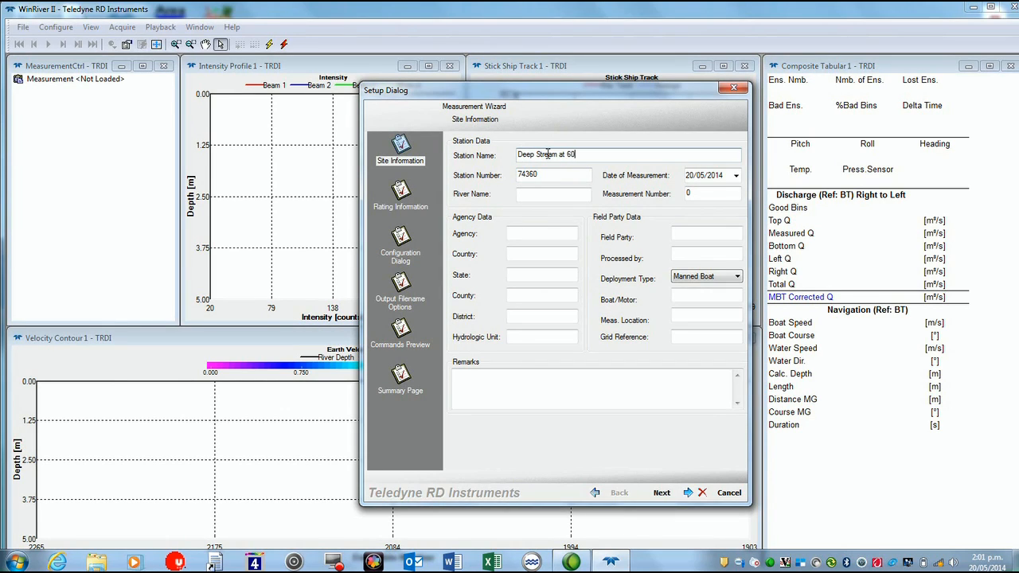
text(foot weir)
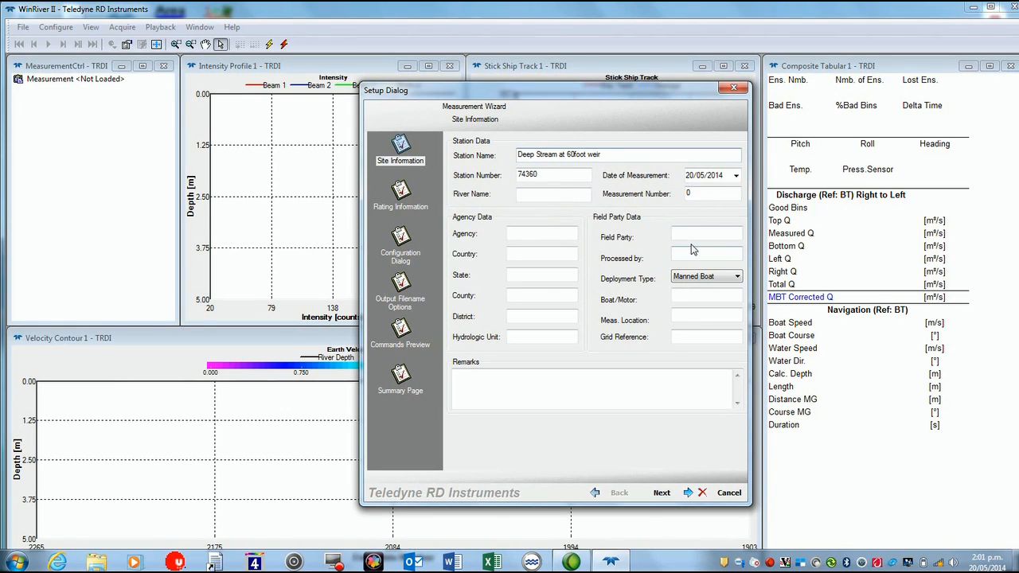
text(E)
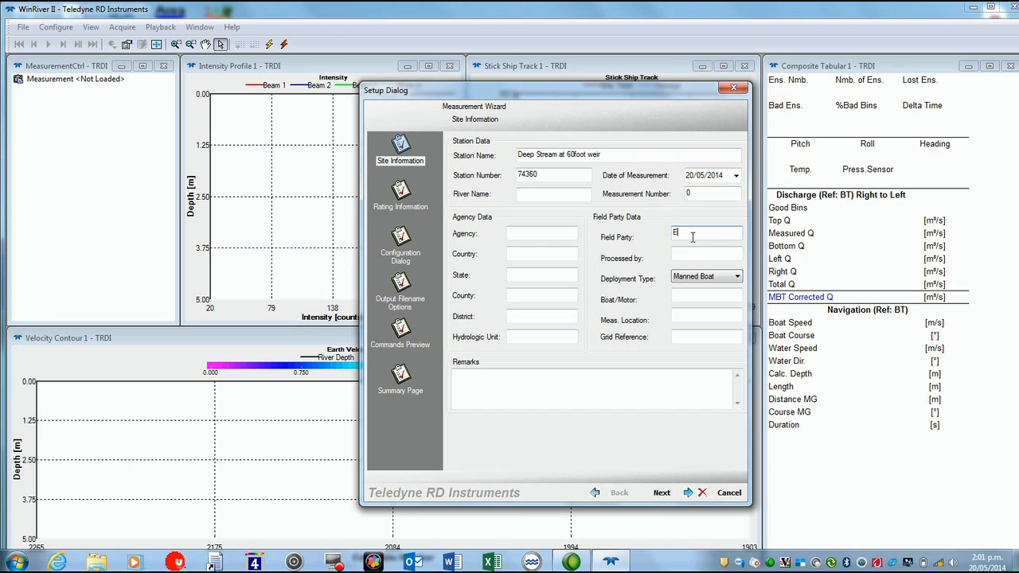
Record tethered boat deployment, boat SP and location 100m ds weir, then continue to rating information
click(736, 276)
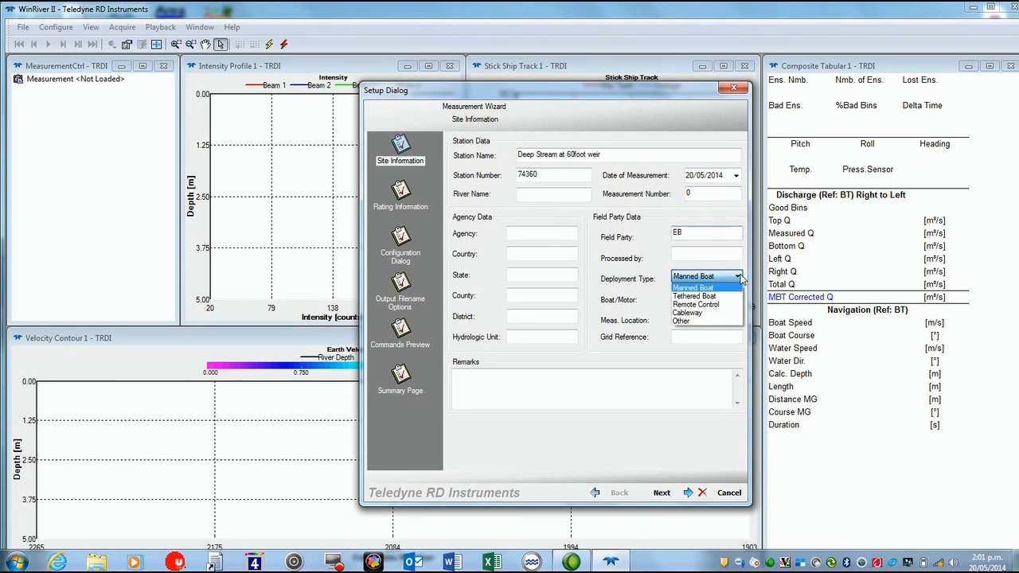
click(694, 296)
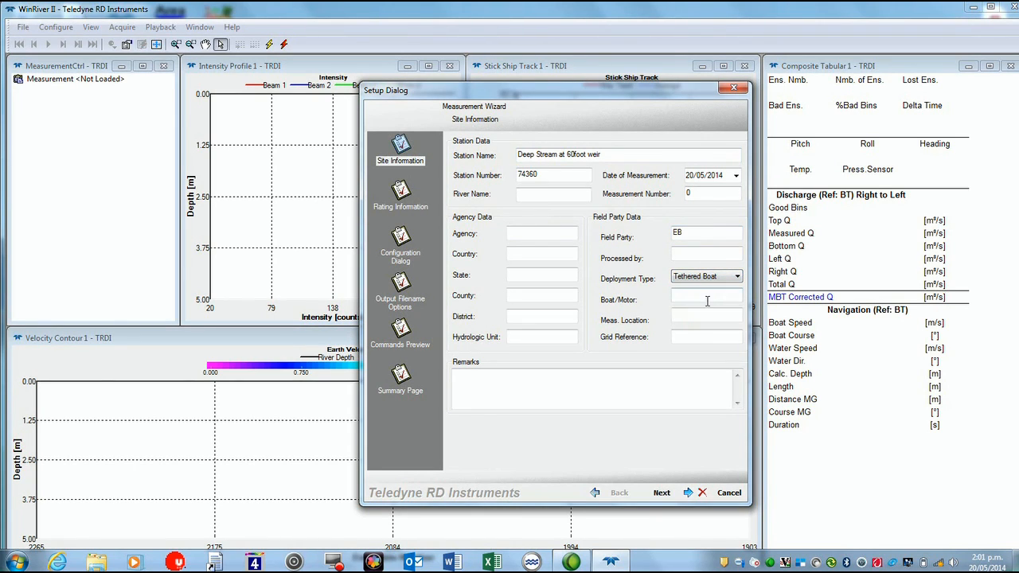
text(S)
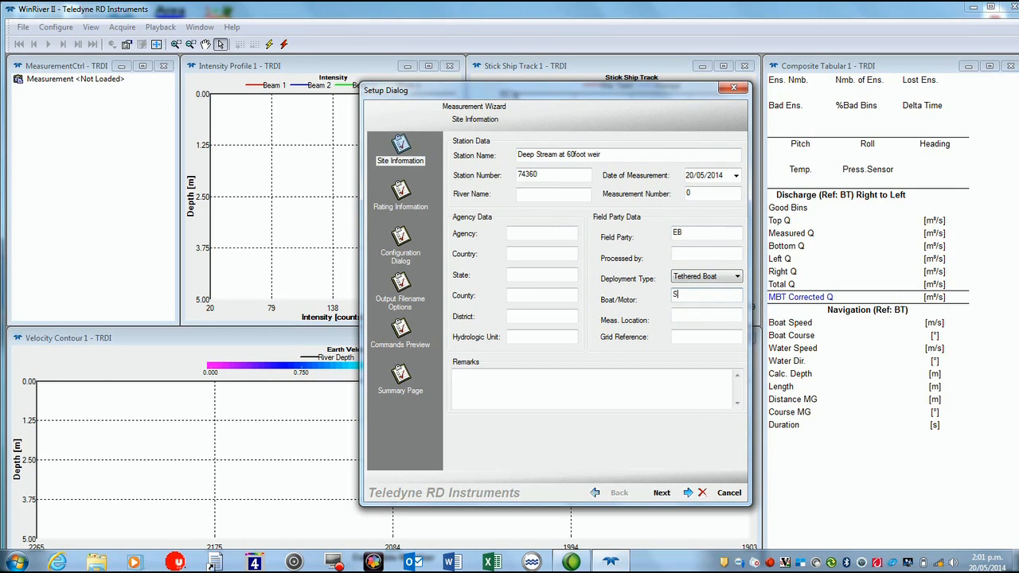
text(P)
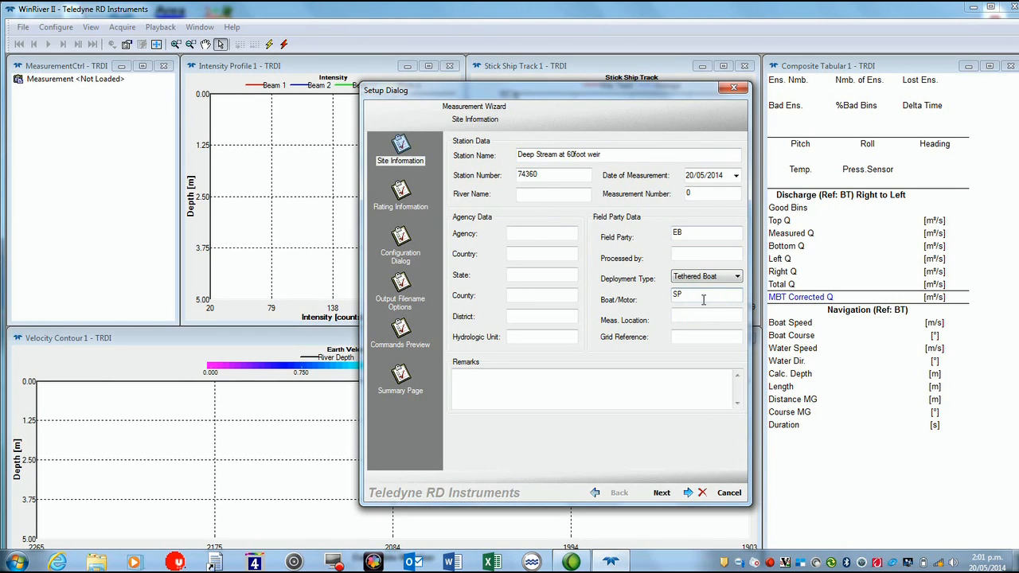
text(100mDs)
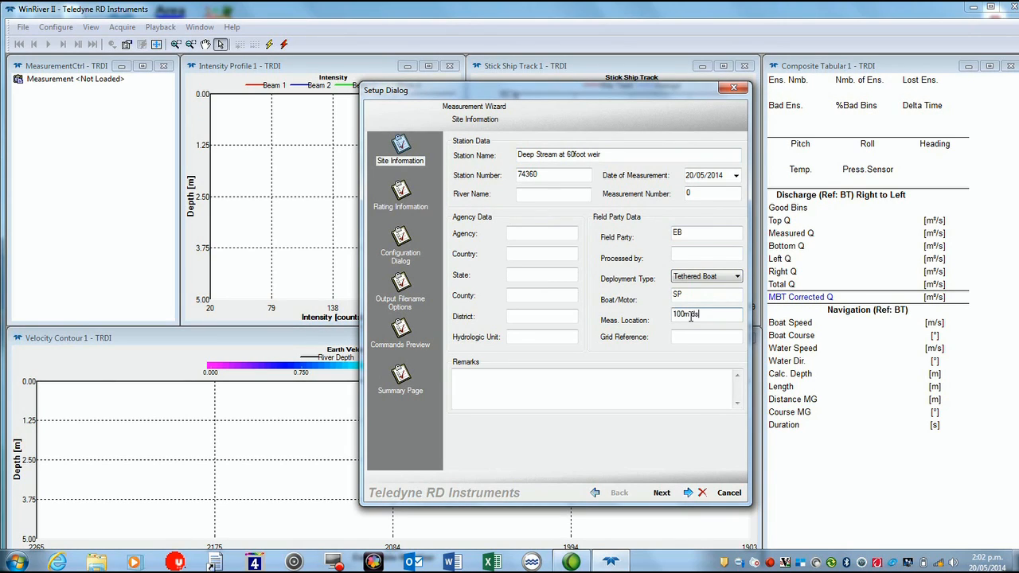
text(weir)
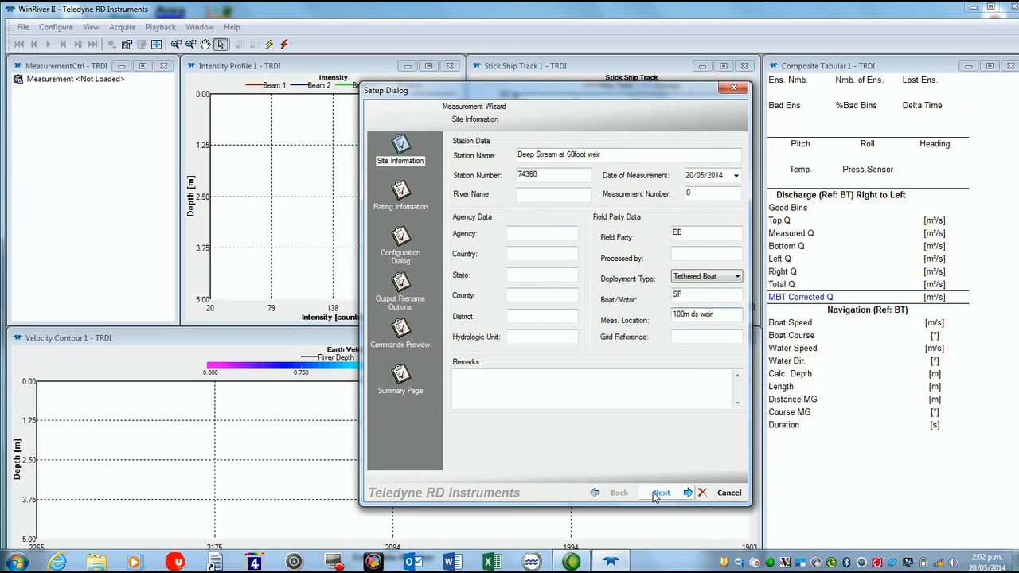
click(661, 492)
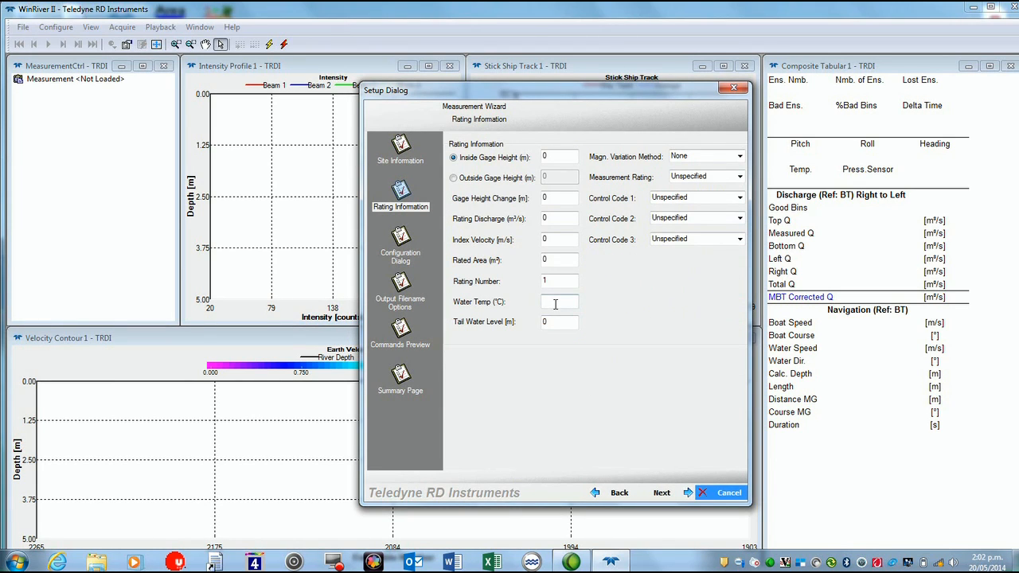
Enter water temperature 6.9 and continue to the instrument configuration page
text(6)
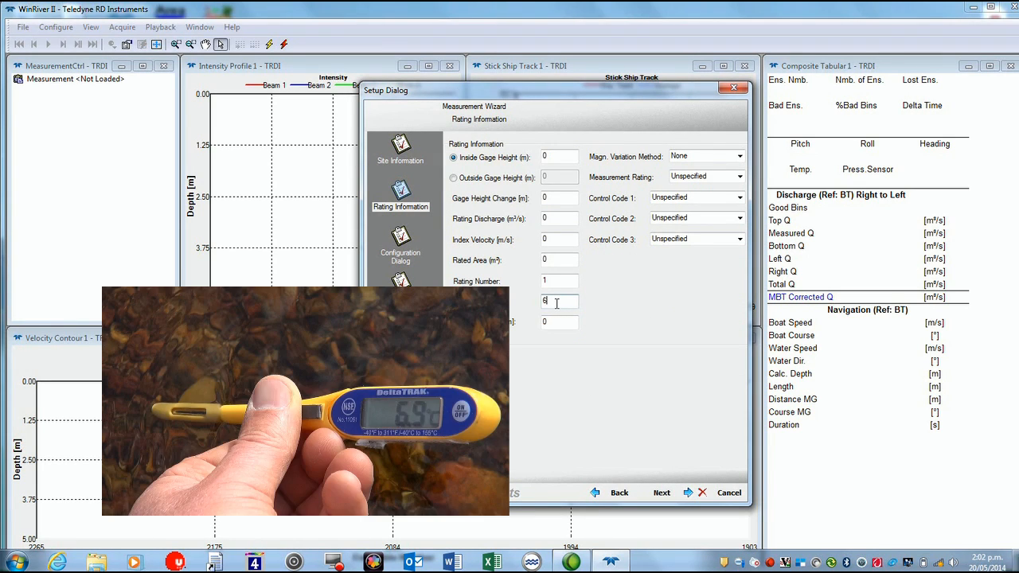
text(.9)
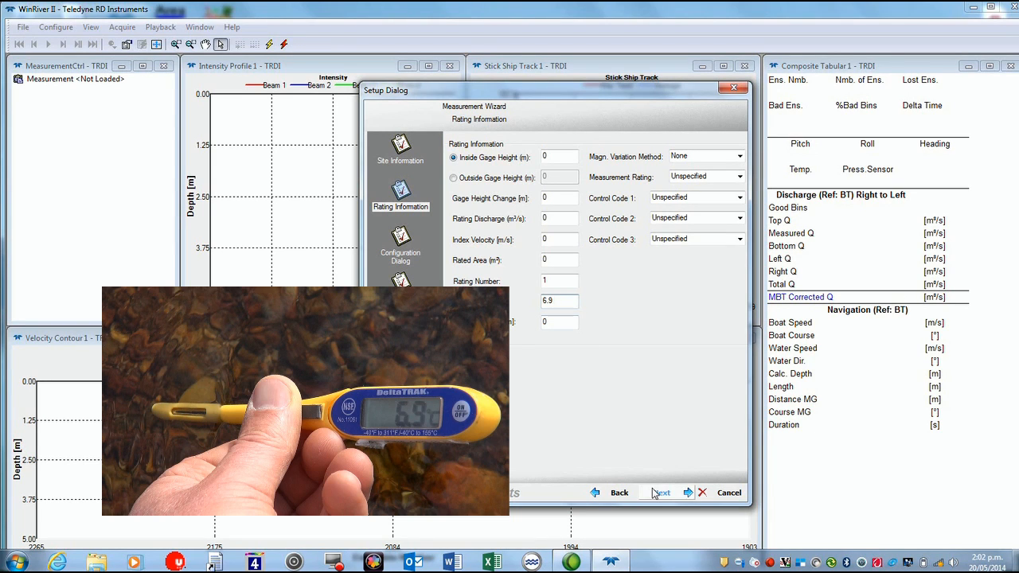
click(662, 492)
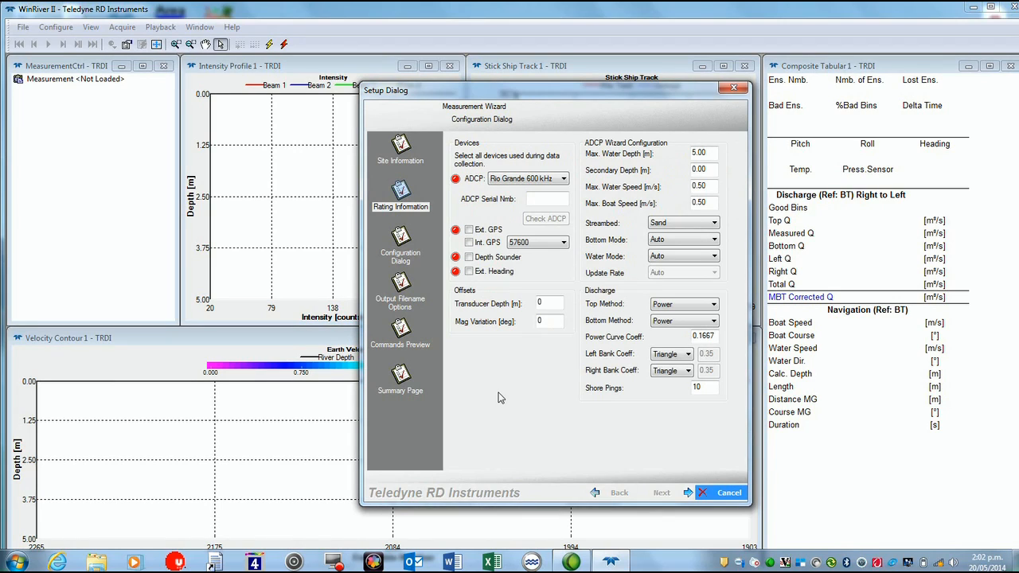
mouse_move(452, 211)
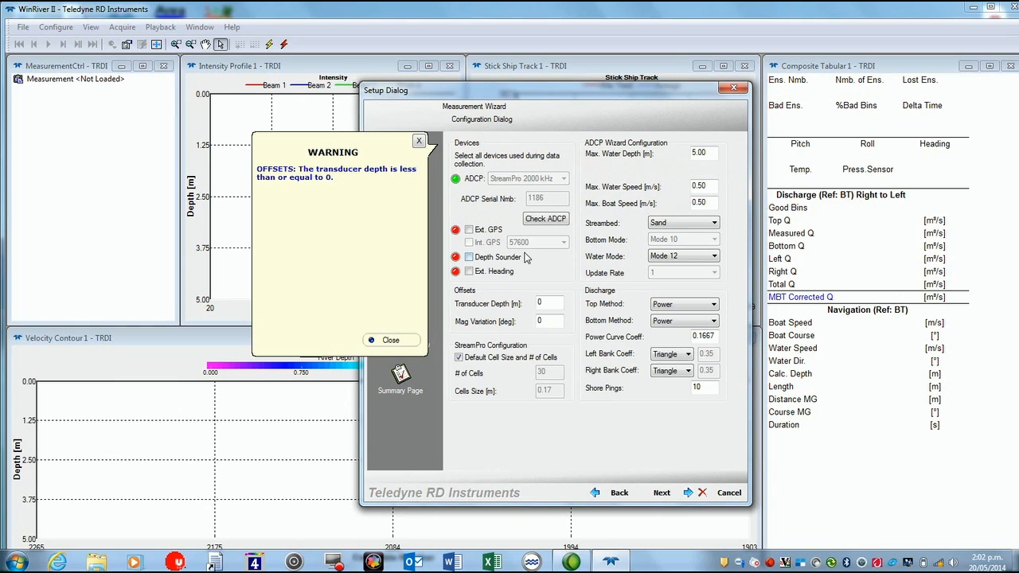
mouse_move(492, 268)
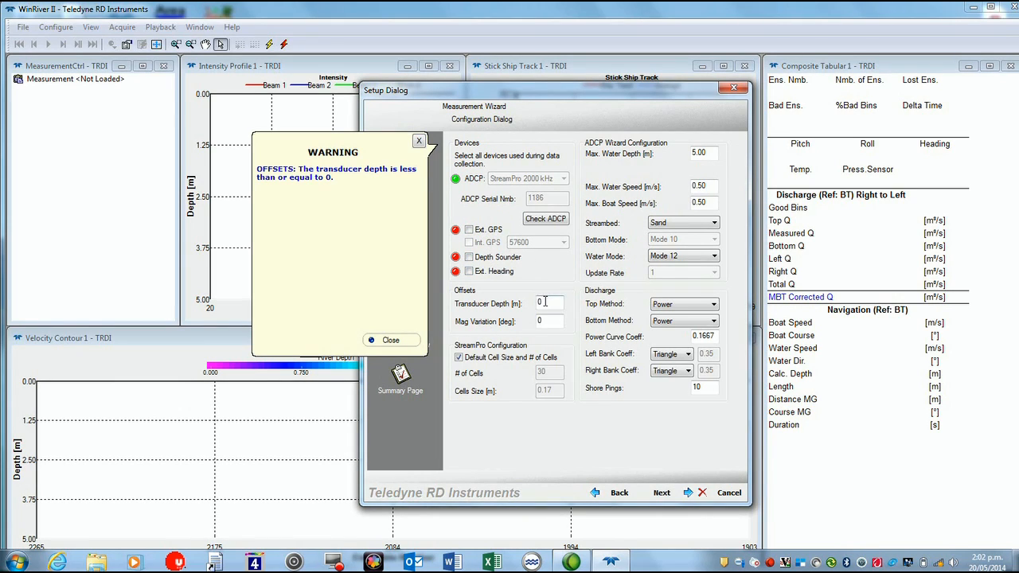
Enter transducer depth 0.02 m, maximum water depth 0.5 m and Gravel streambed, then continue
text(0.02)
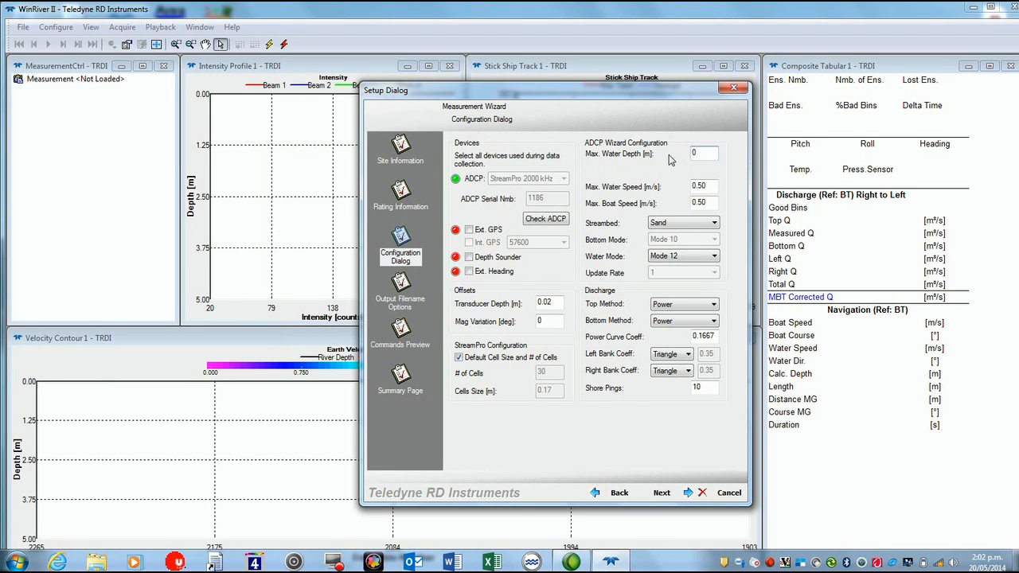
text(0.5)
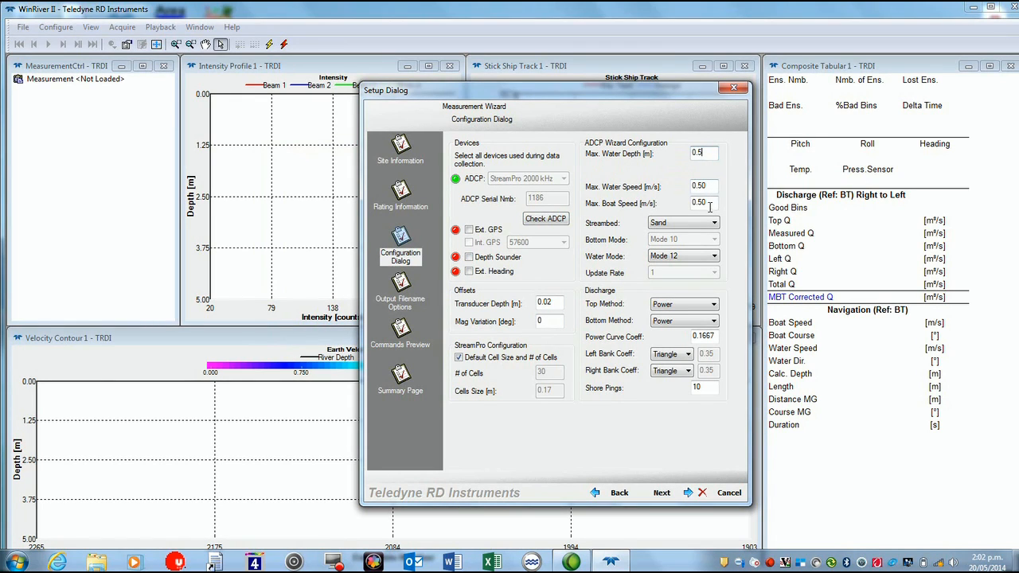
click(713, 223)
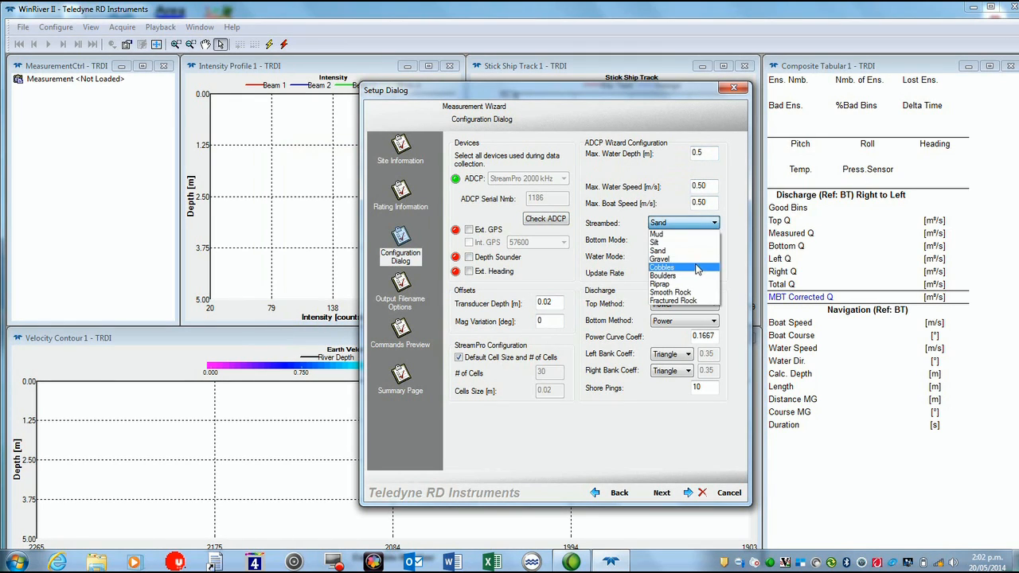
click(659, 258)
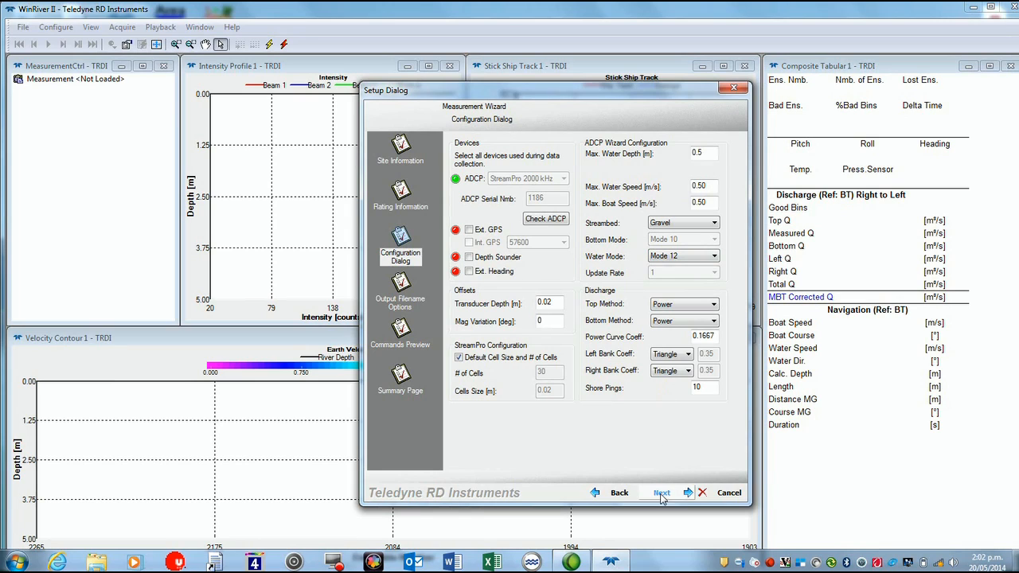
click(662, 492)
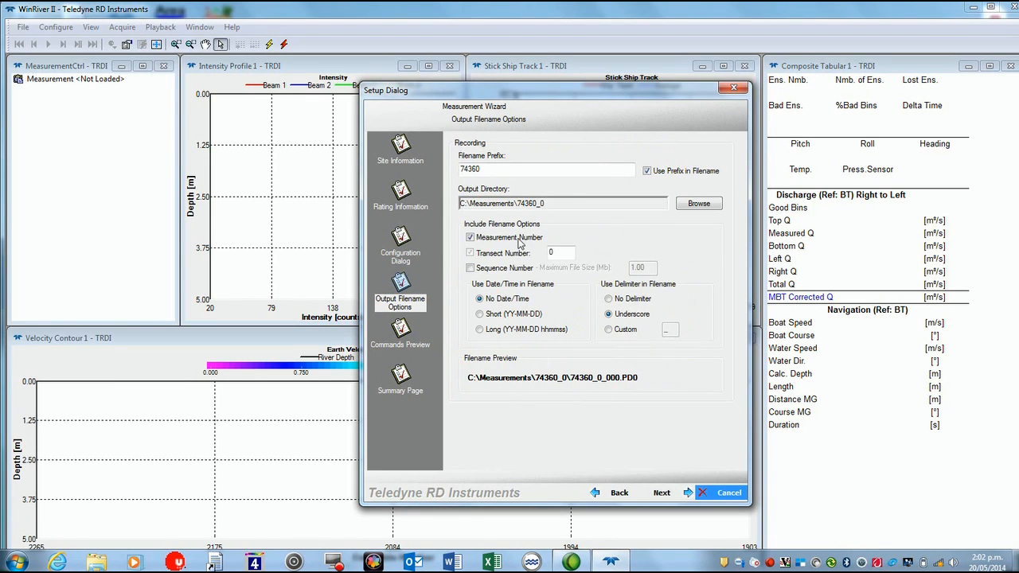
Extend the filename prefix to 74360May2014 and finish the wizard, creating measurement 74360May2014_0
click(546, 169)
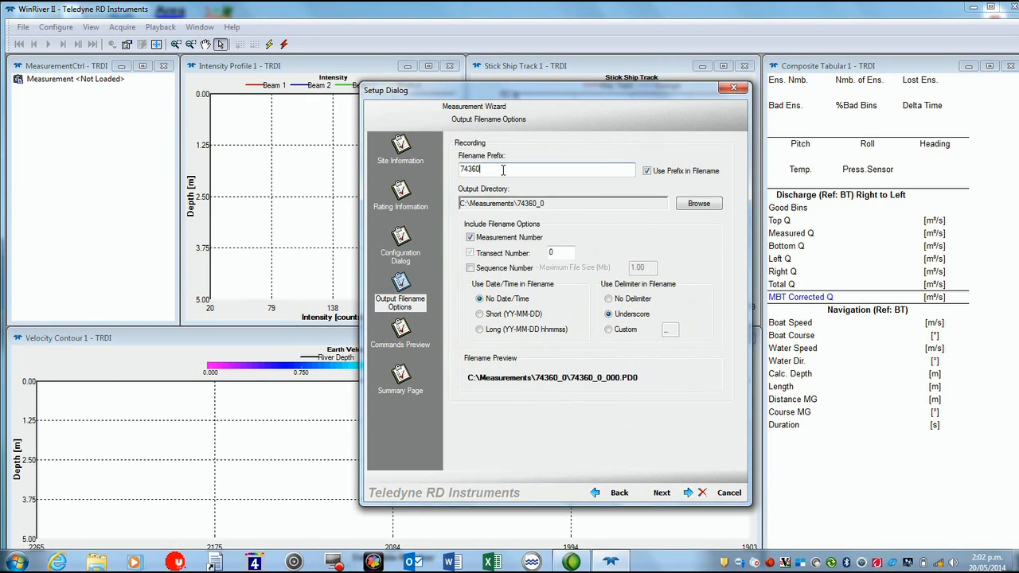
text(May)
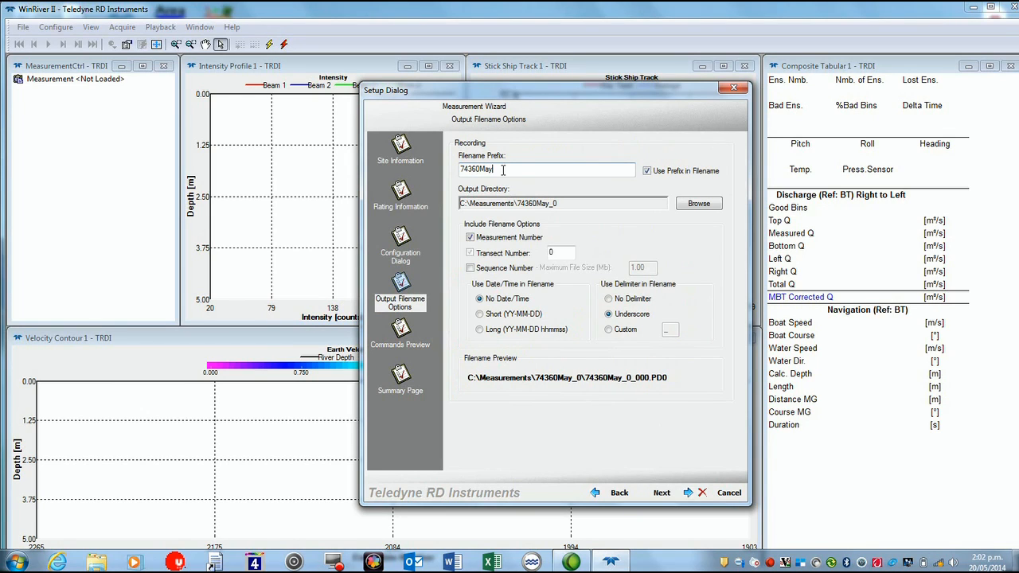
text(2014)
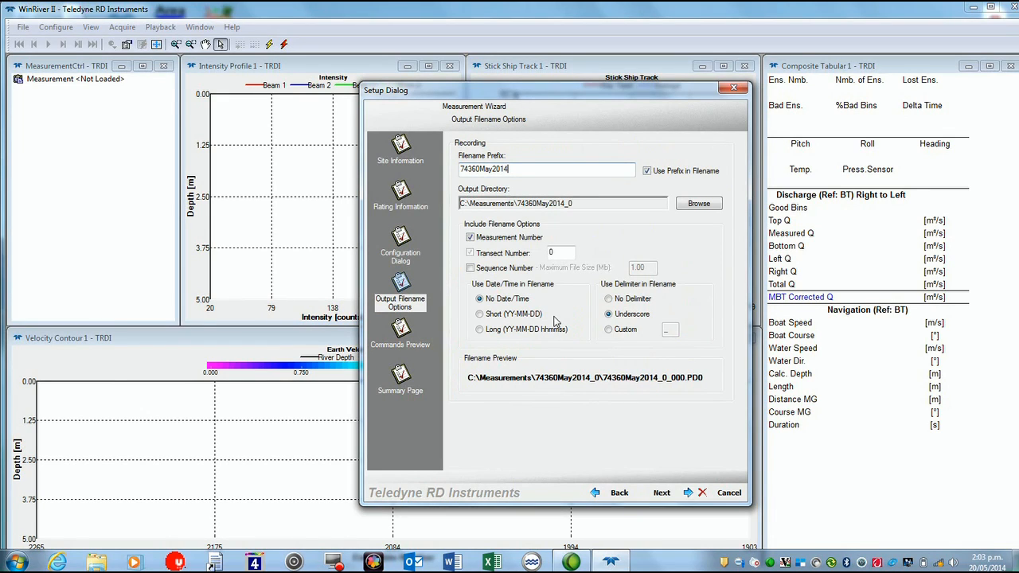
click(661, 492)
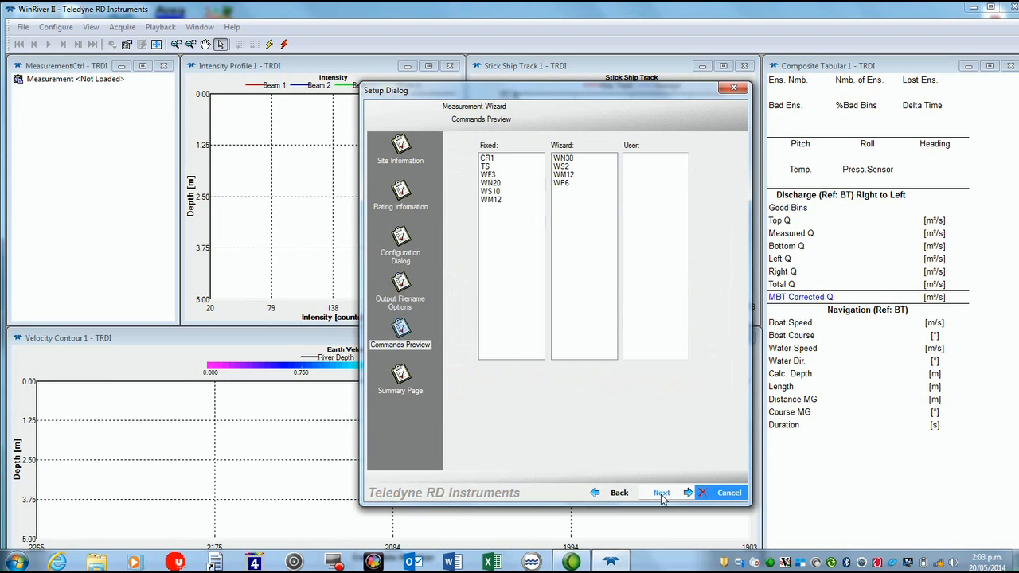
click(662, 492)
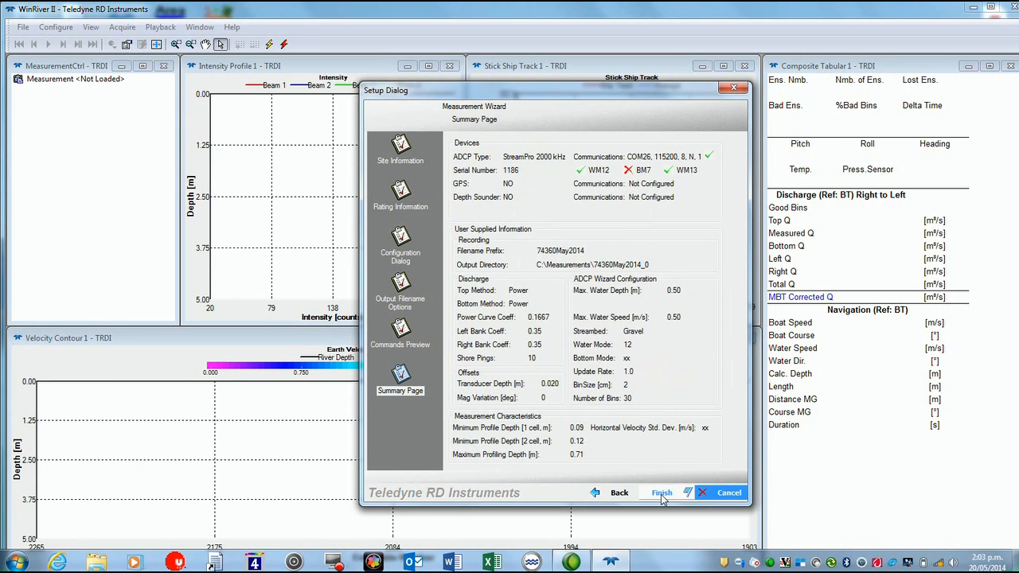
click(661, 493)
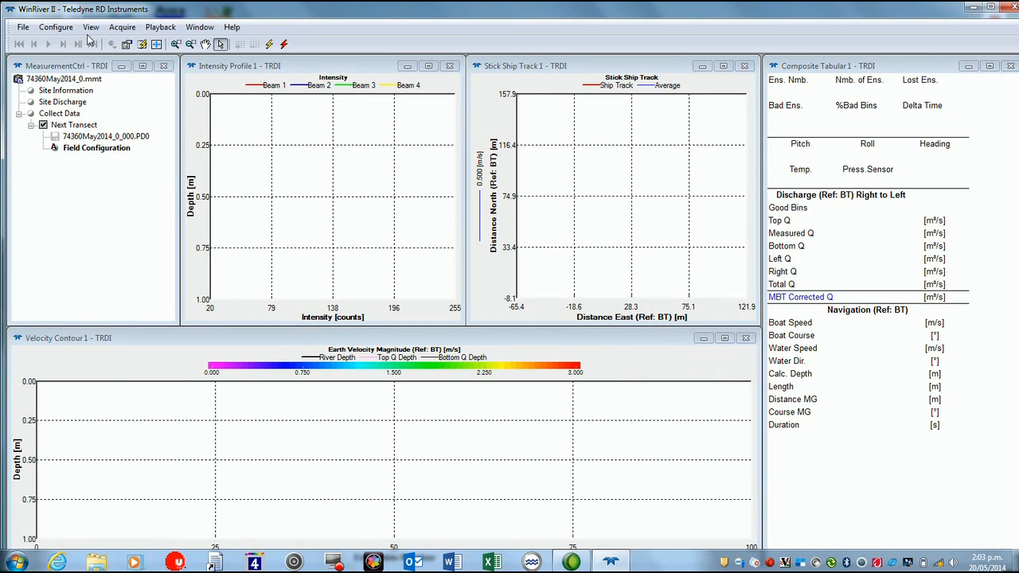
Run Acquire > Execute ADCP Test, confirm all tests PASS and close the results
click(122, 26)
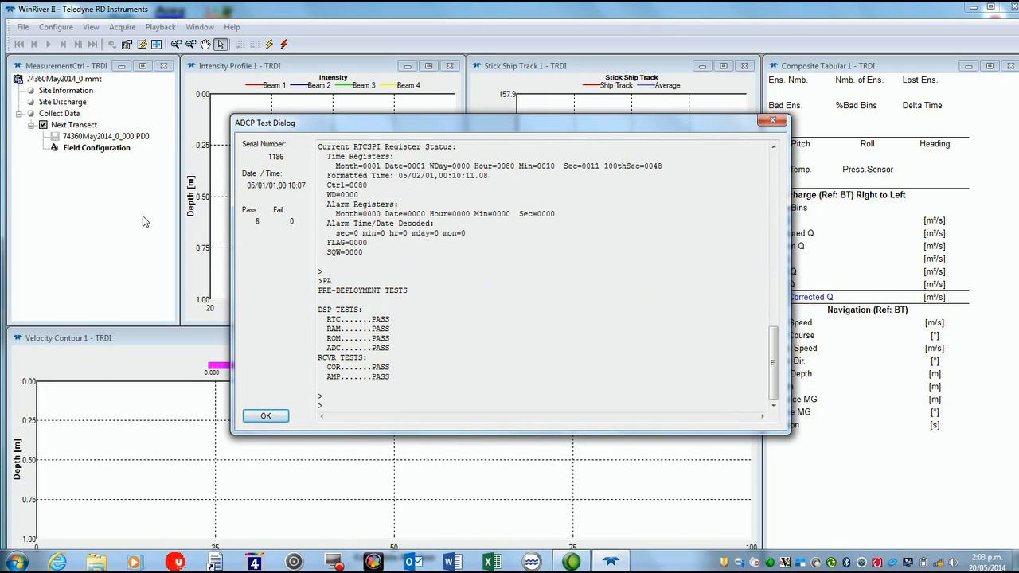
mouse_move(301, 261)
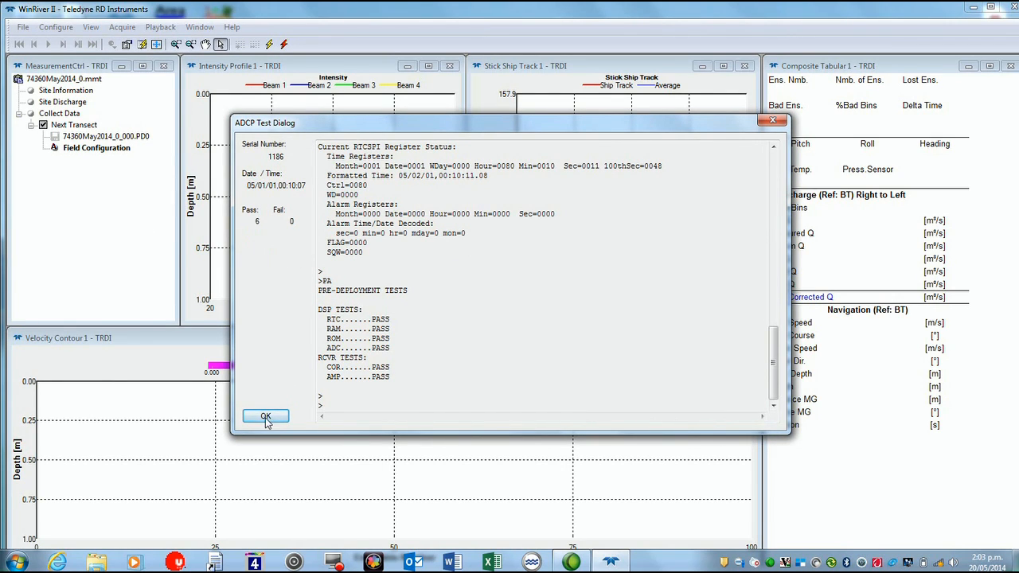
click(265, 416)
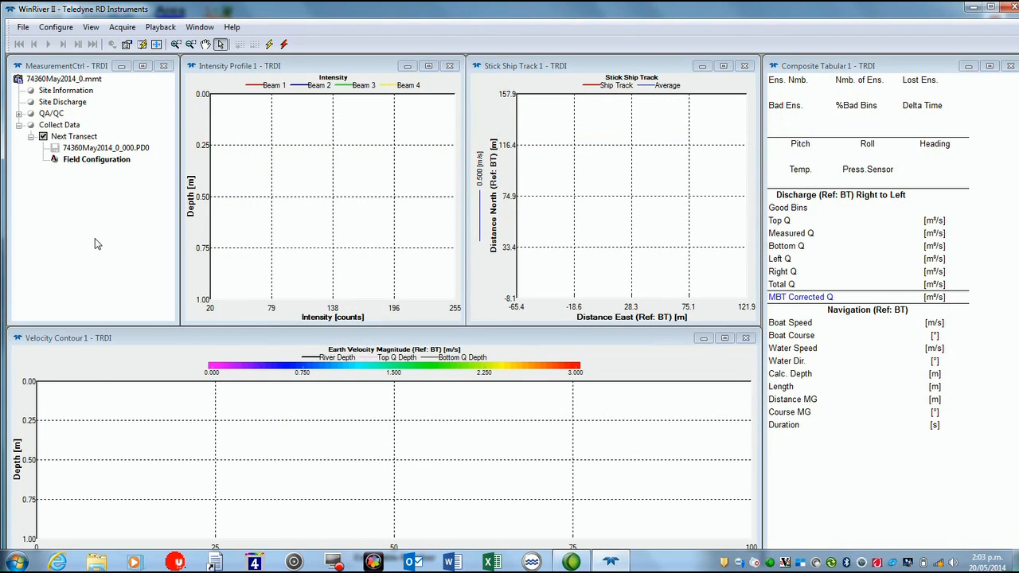
mouse_move(97, 128)
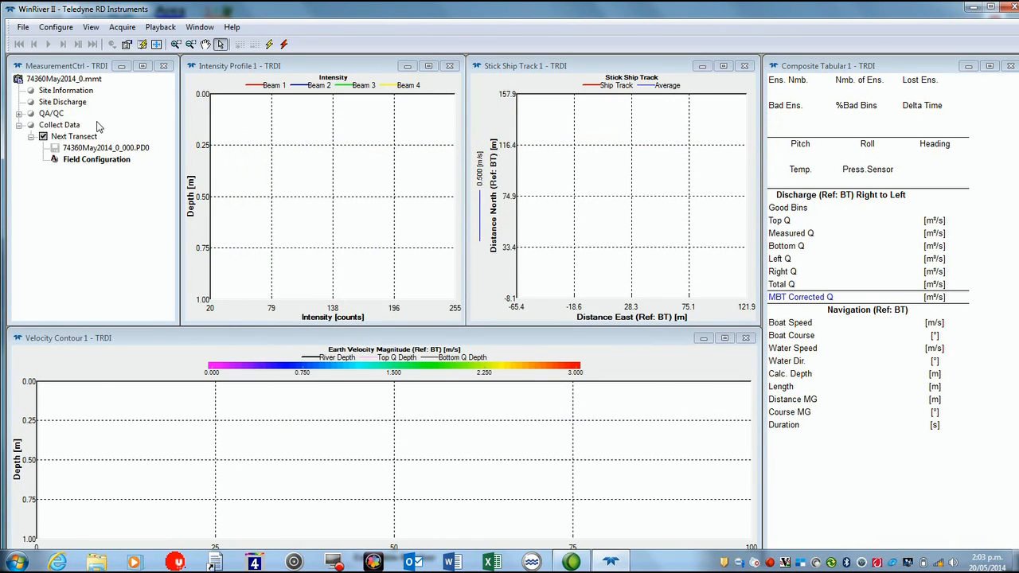
Set the ADCP clock from PC time and start the ADCP pinging
click(121, 26)
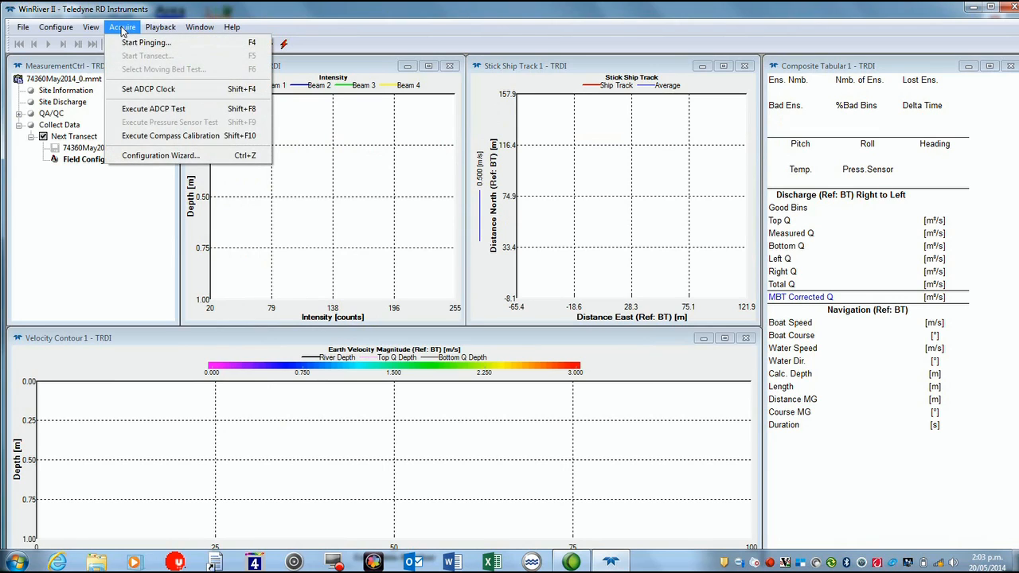
click(122, 27)
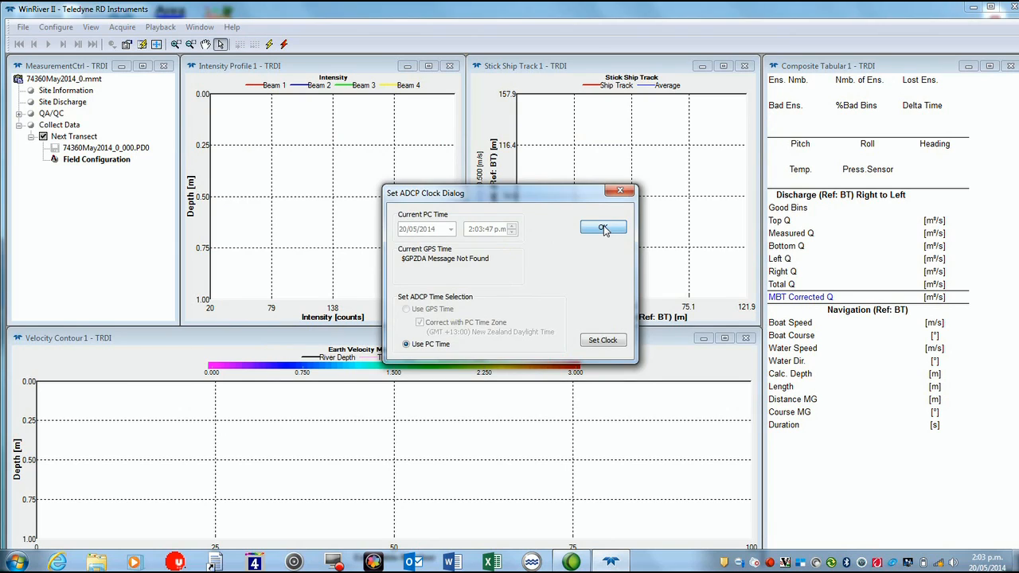
click(604, 229)
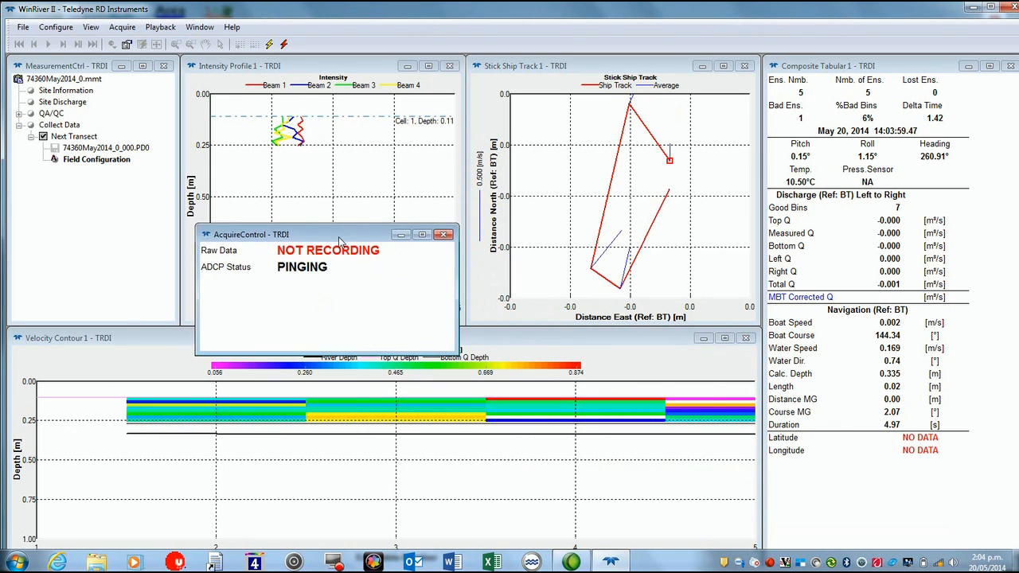
Set the Velocity Contour Y-axis scaling to Top 0 and Bottom 0.6 m
drag(251, 234, 64, 205)
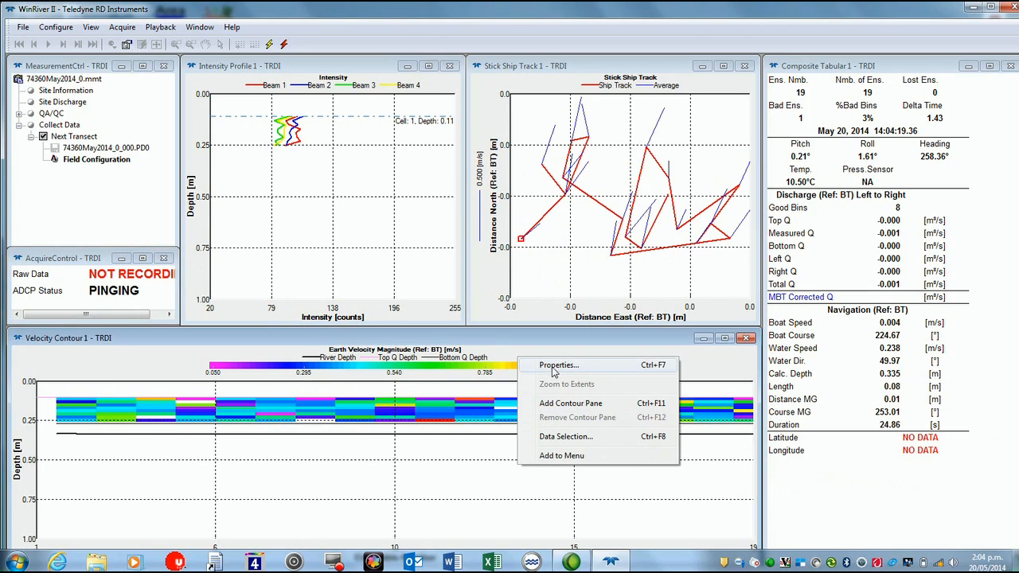
click(558, 365)
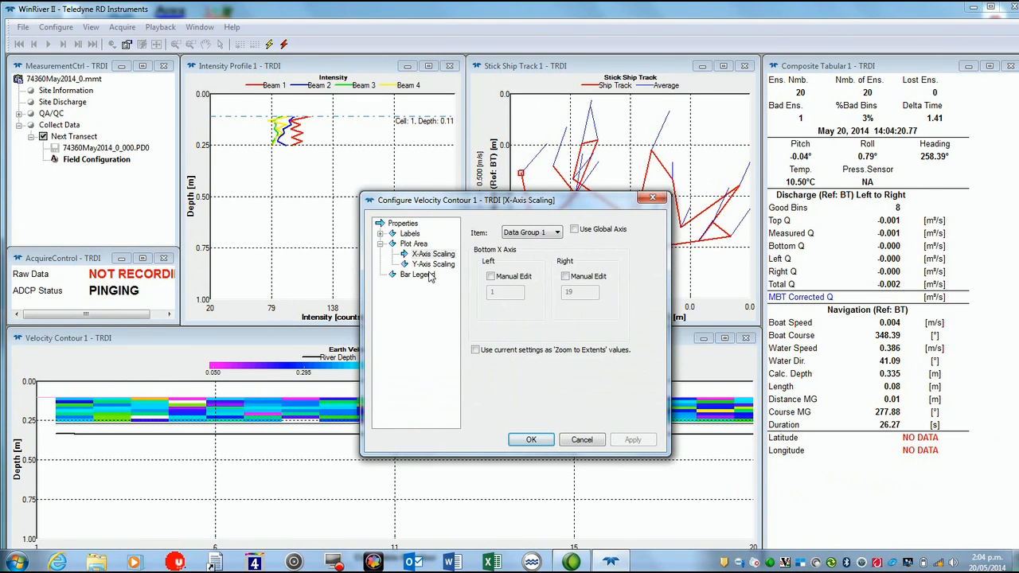
click(433, 264)
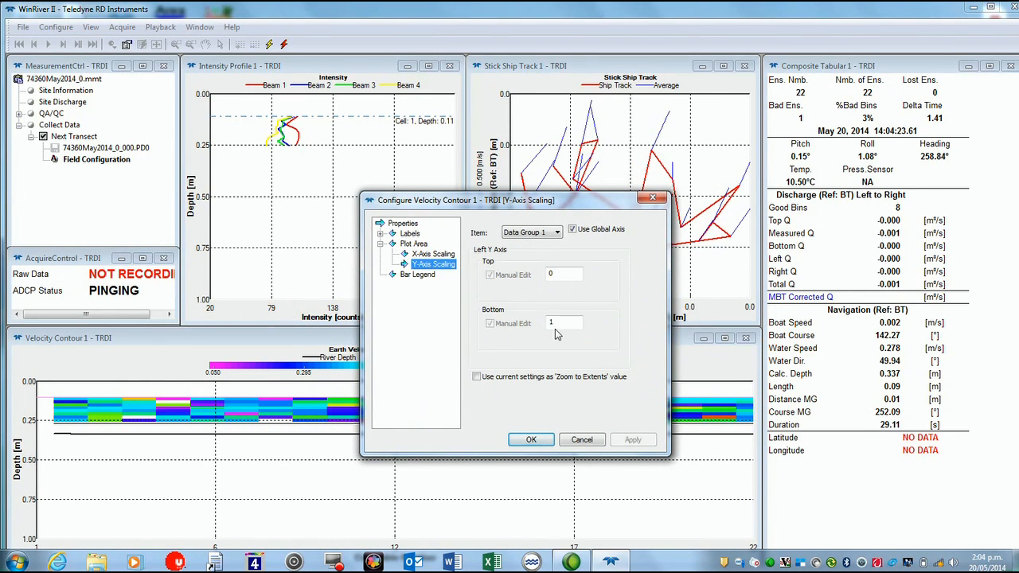
text(0)
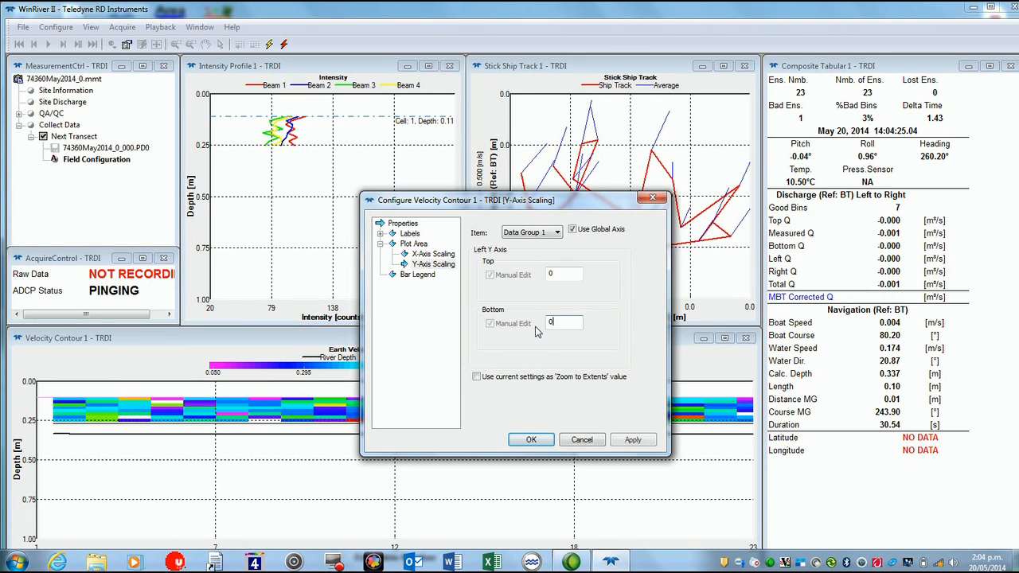
text(0.6)
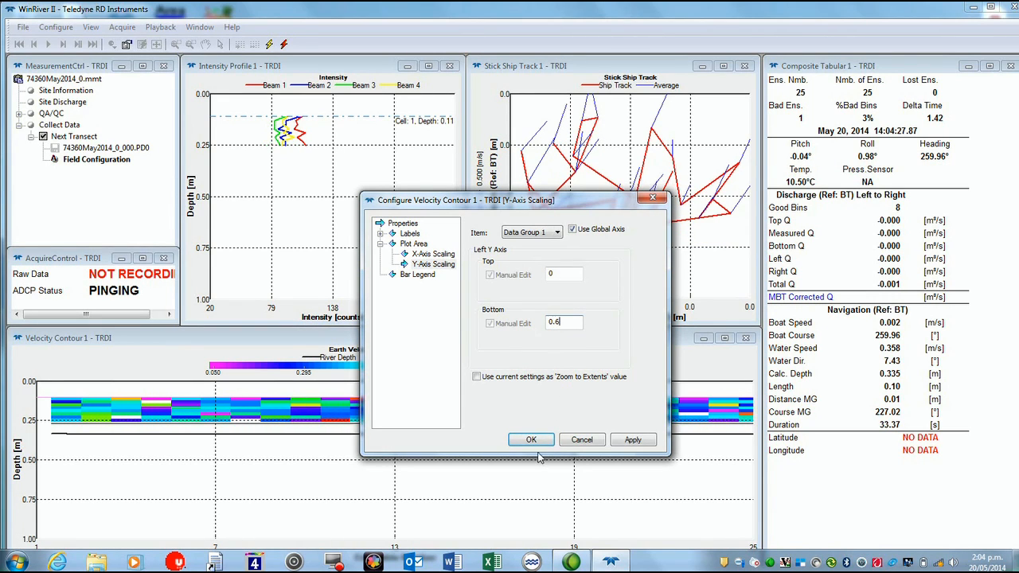
click(531, 439)
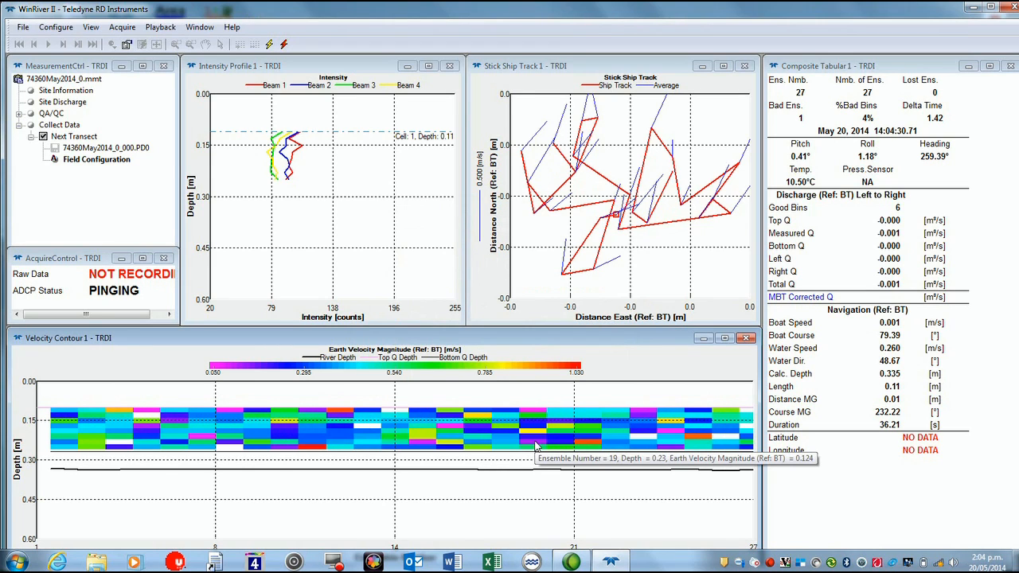
Run Execute Compass Calibration from Acquire and start collecting calibration data while rotating the boat
click(121, 26)
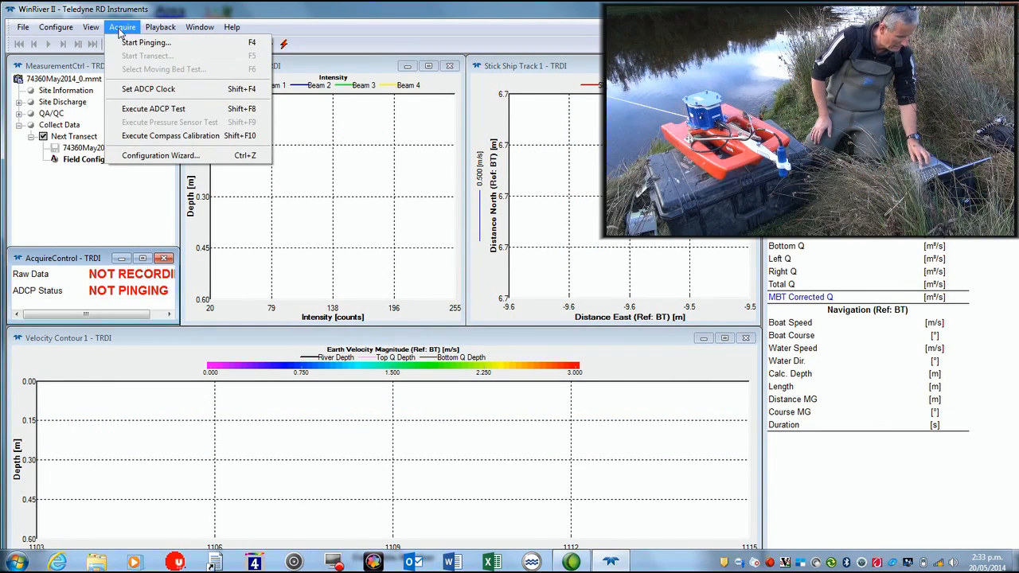
mouse_move(169, 136)
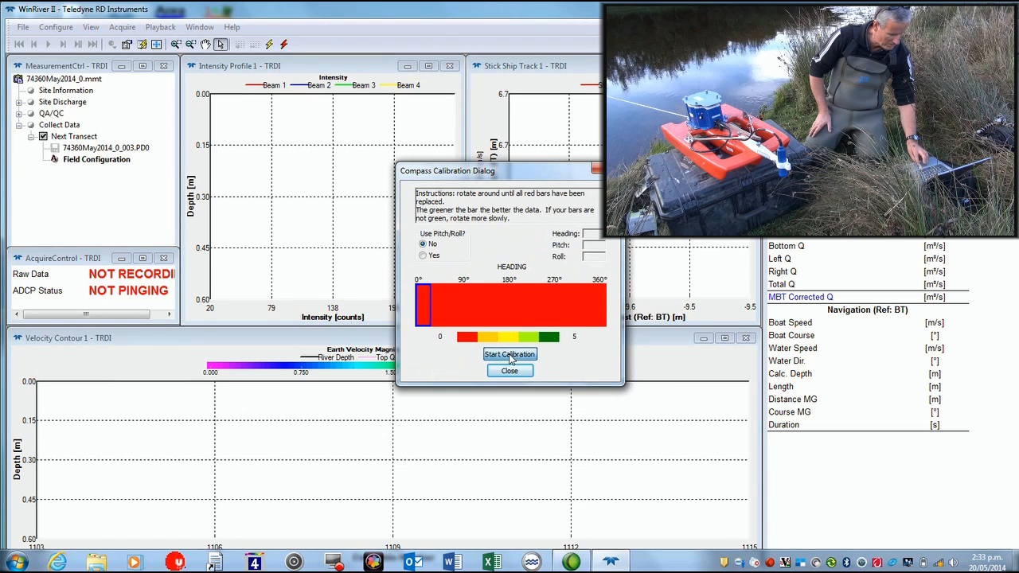
click(509, 354)
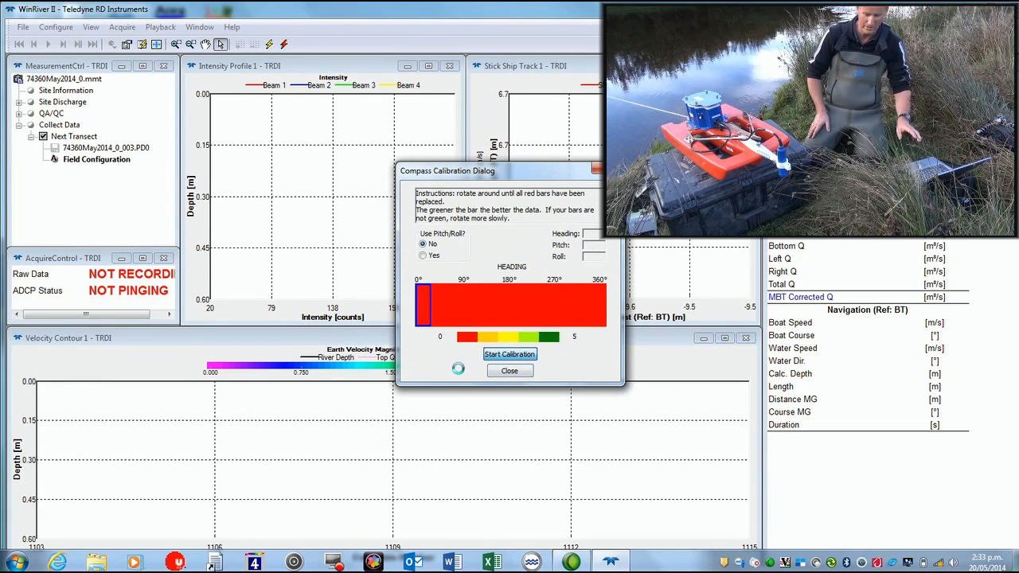
click(510, 354)
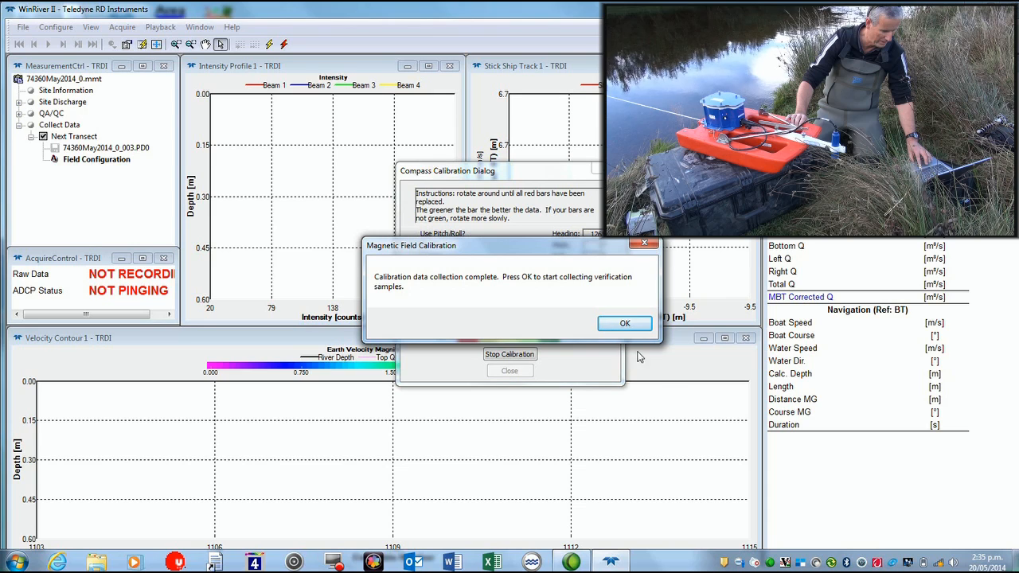
Collect verification samples, accept the 1.5° calibration error and close the Compass Calibration dialog
click(624, 323)
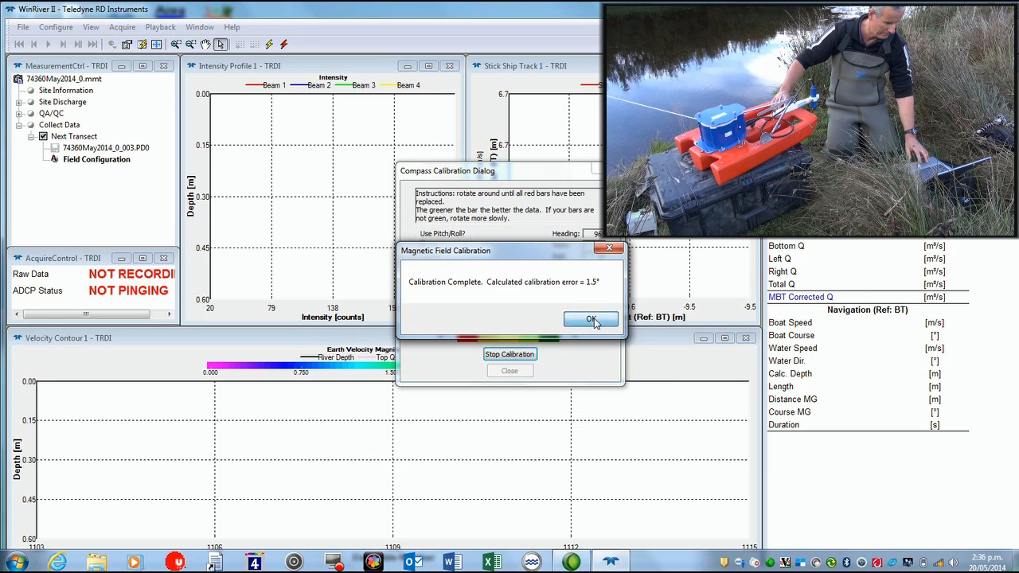
click(591, 319)
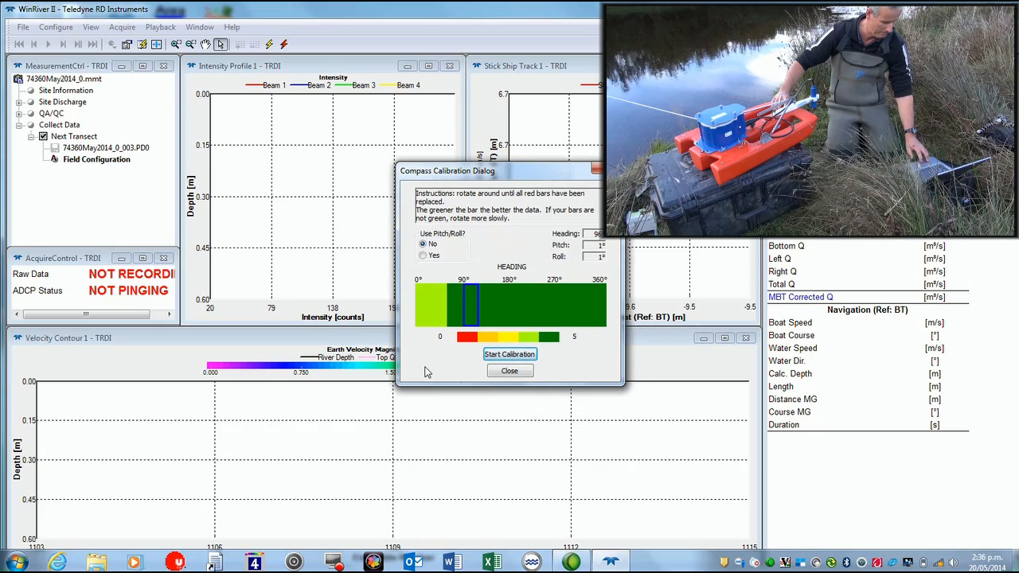
click(509, 371)
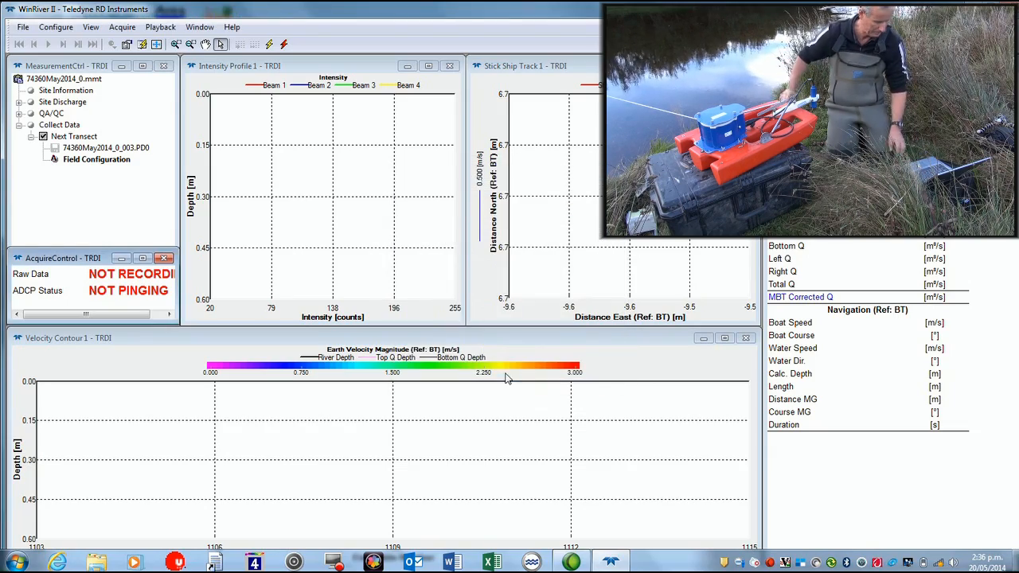
Start pinging again so live intensity, ship track and velocity contour data update
click(123, 26)
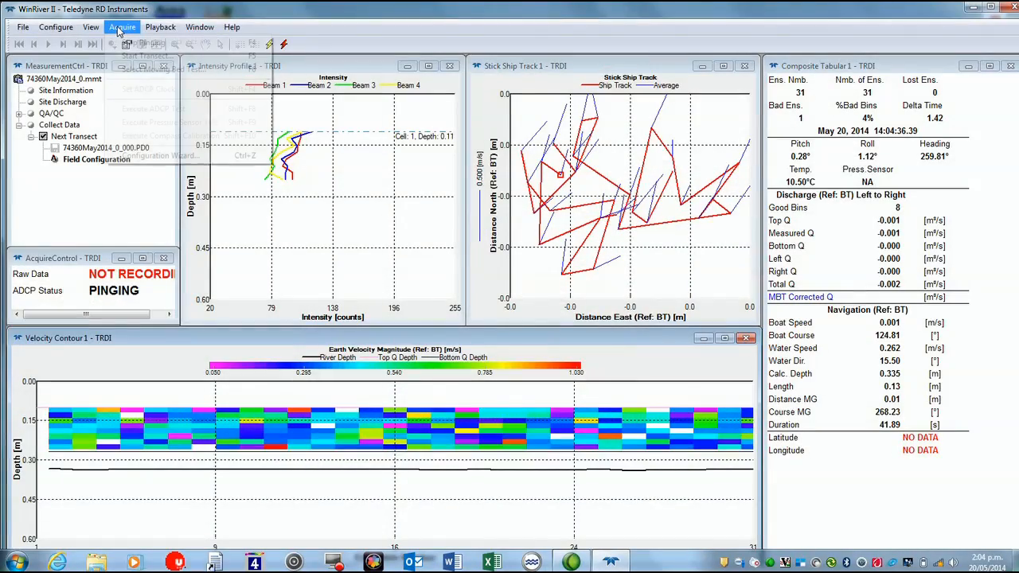
Start a stationary moving-bed test, logging to 74360May2014_0_000_SBT.PD0 while holding position
click(122, 26)
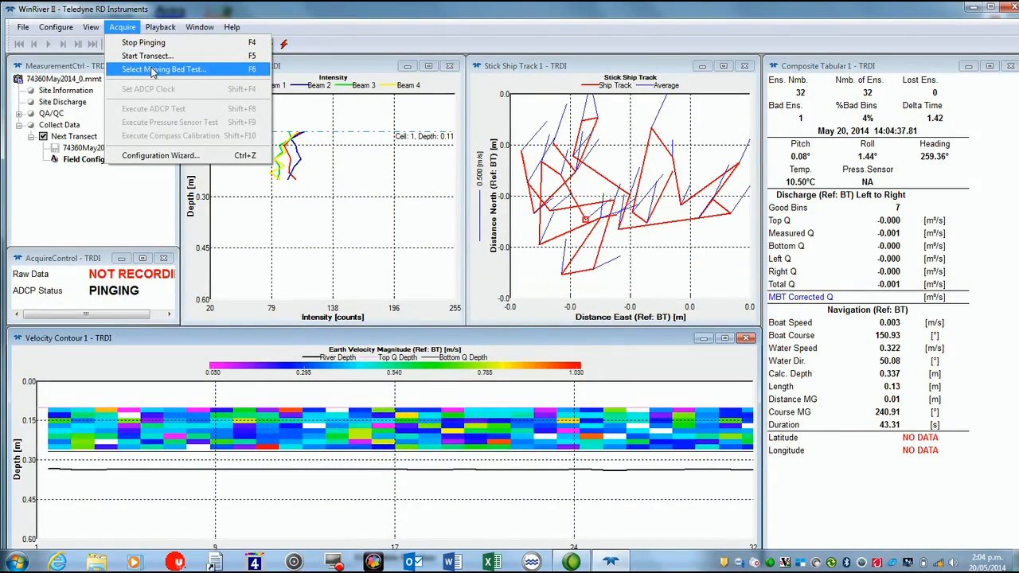
click(163, 69)
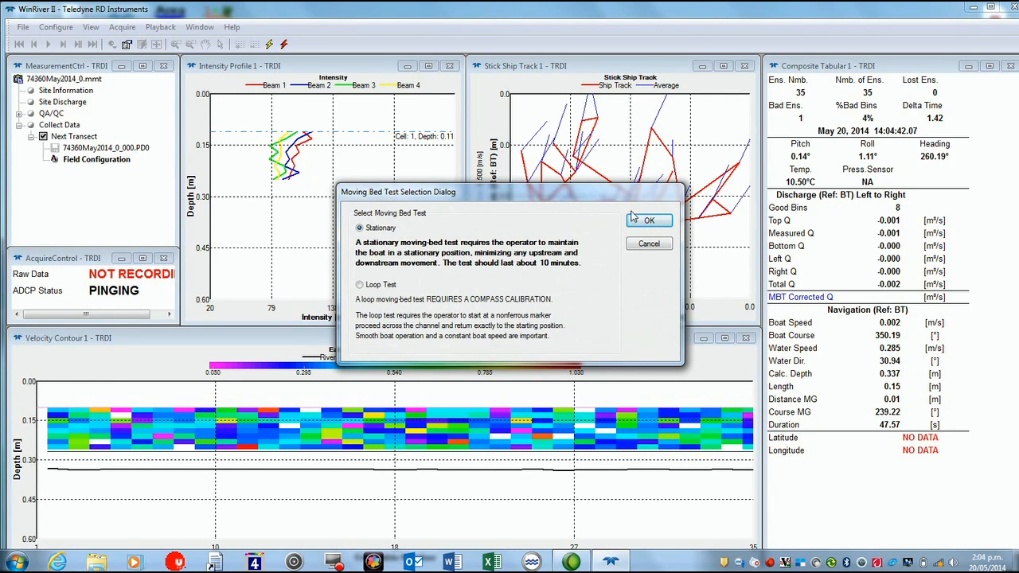
click(648, 220)
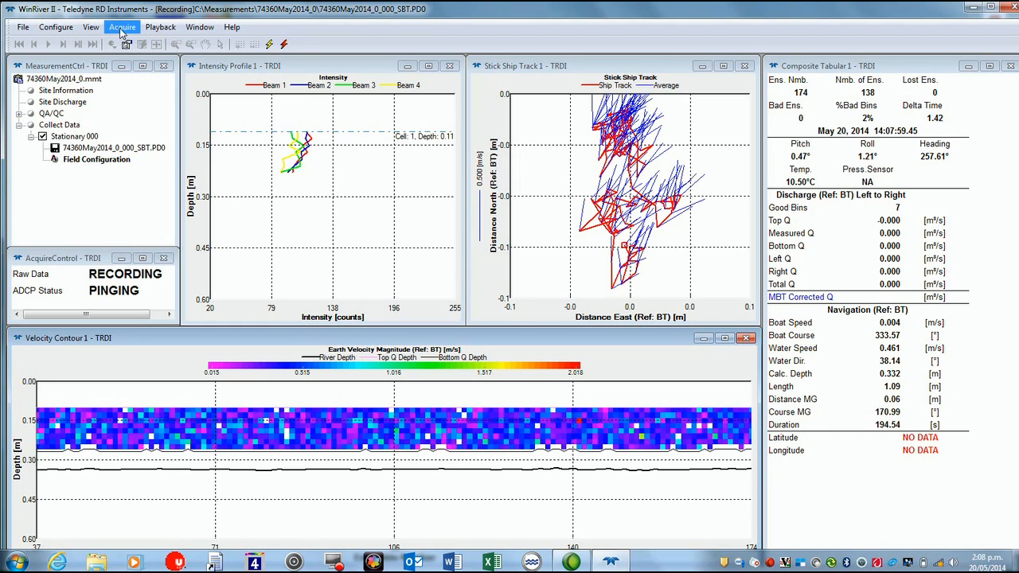
click(123, 26)
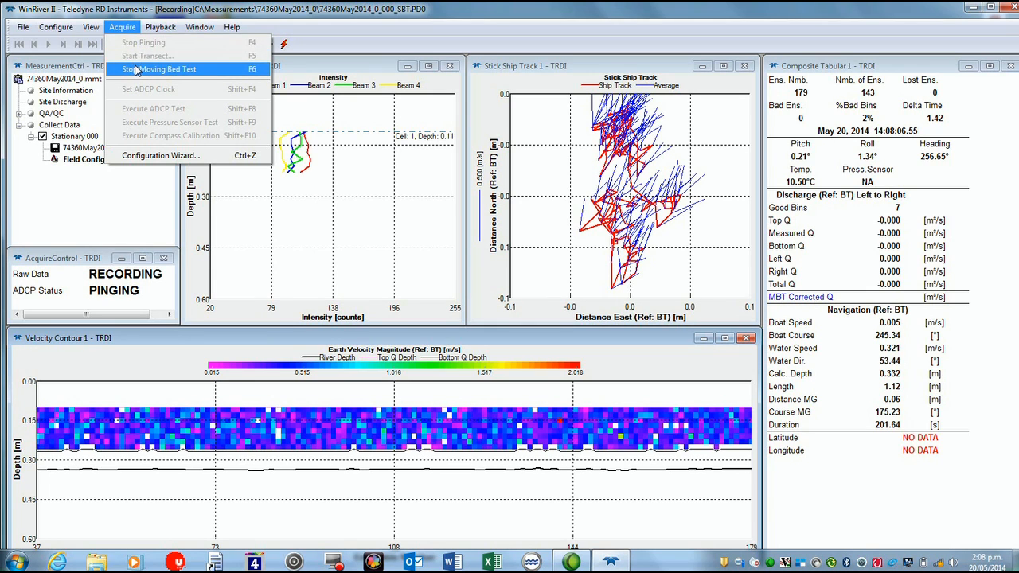
Stop the stationary moving-bed test and read its 0.000 m/s moving-bed velocity result
click(165, 69)
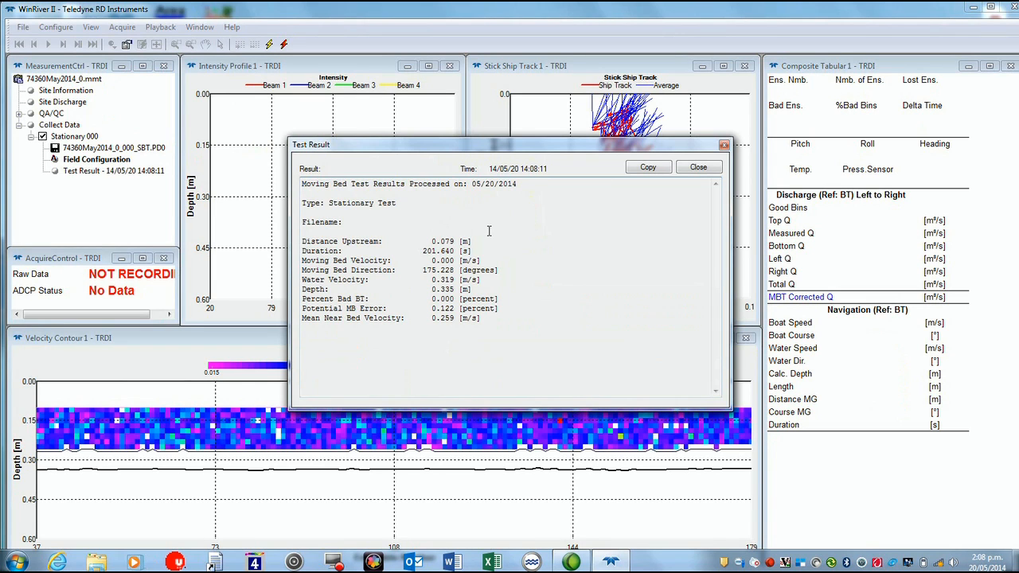
mouse_move(671, 189)
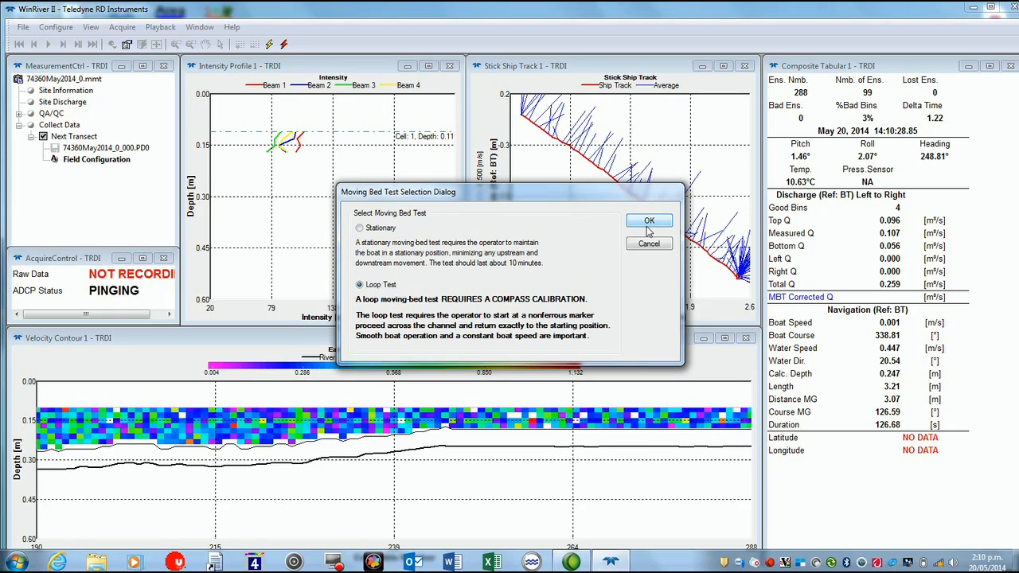
Confirm Loop Test in the moving-bed test selection and let it run
click(649, 221)
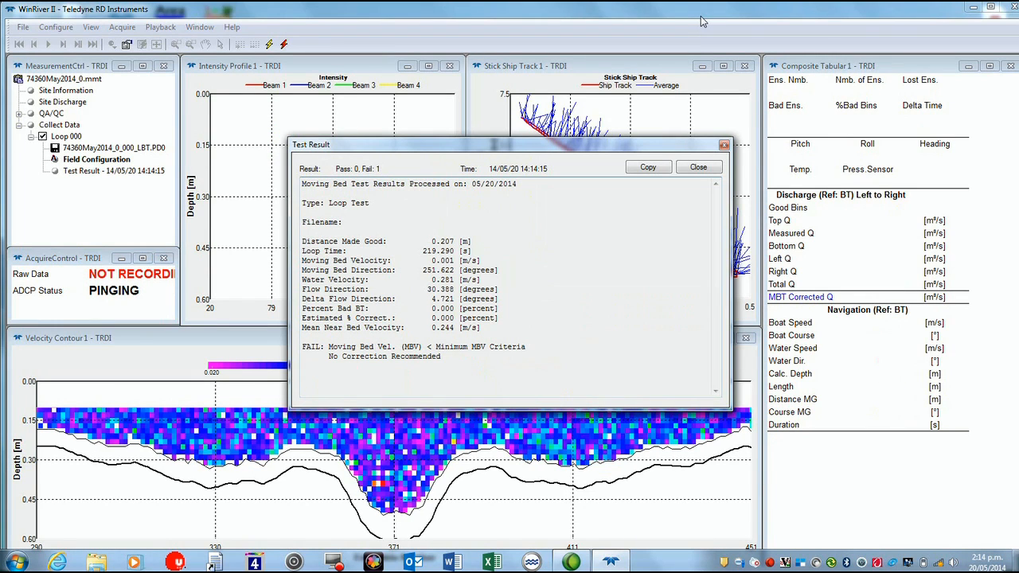
mouse_move(632, 51)
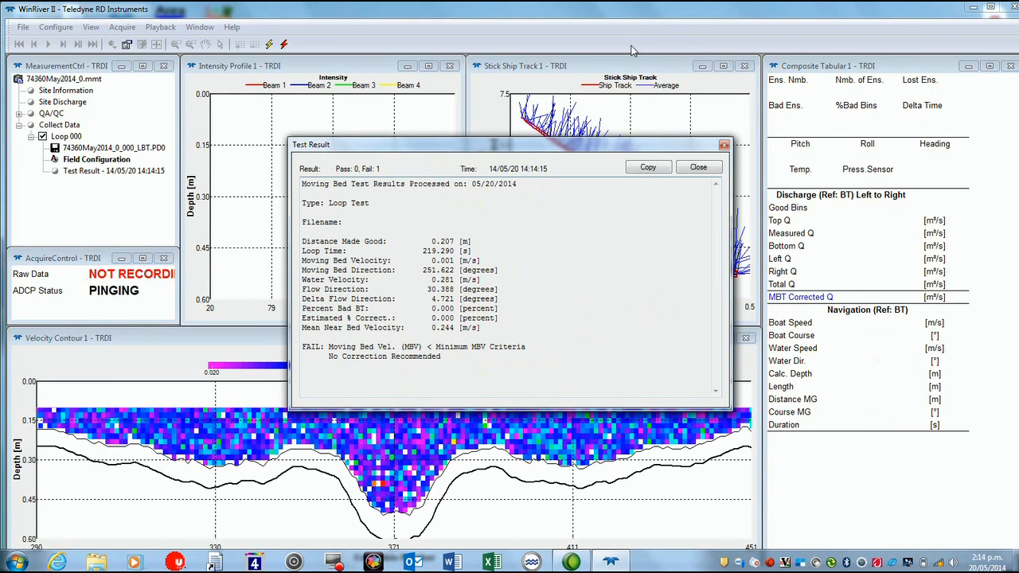
mouse_move(510, 240)
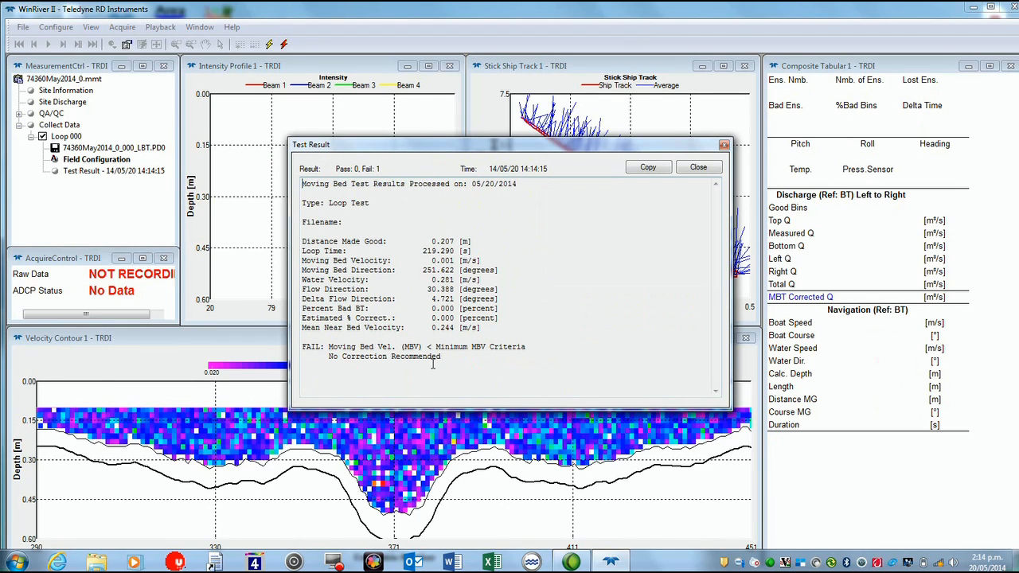
mouse_move(480, 359)
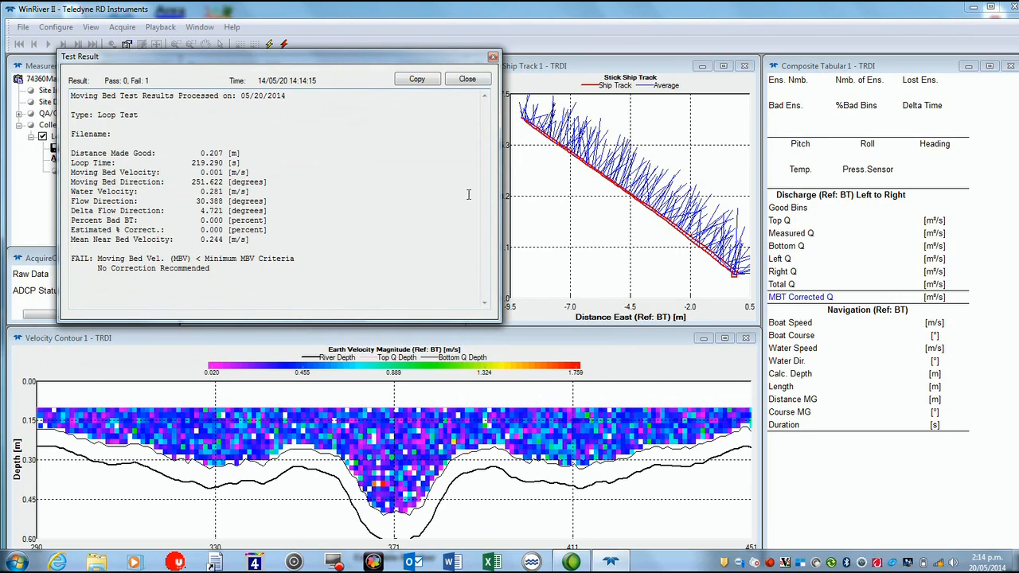
mouse_move(703, 314)
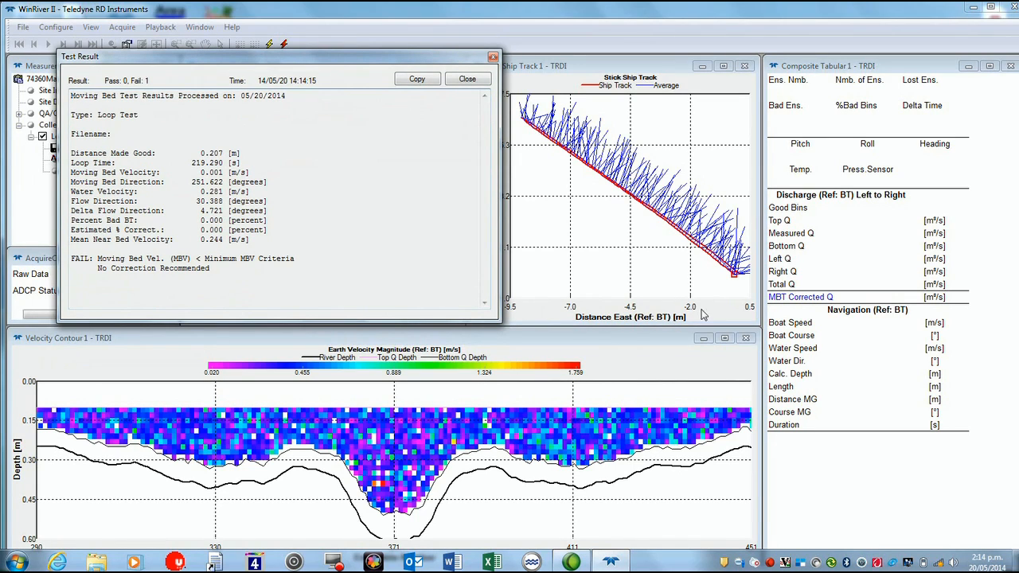
mouse_move(732, 287)
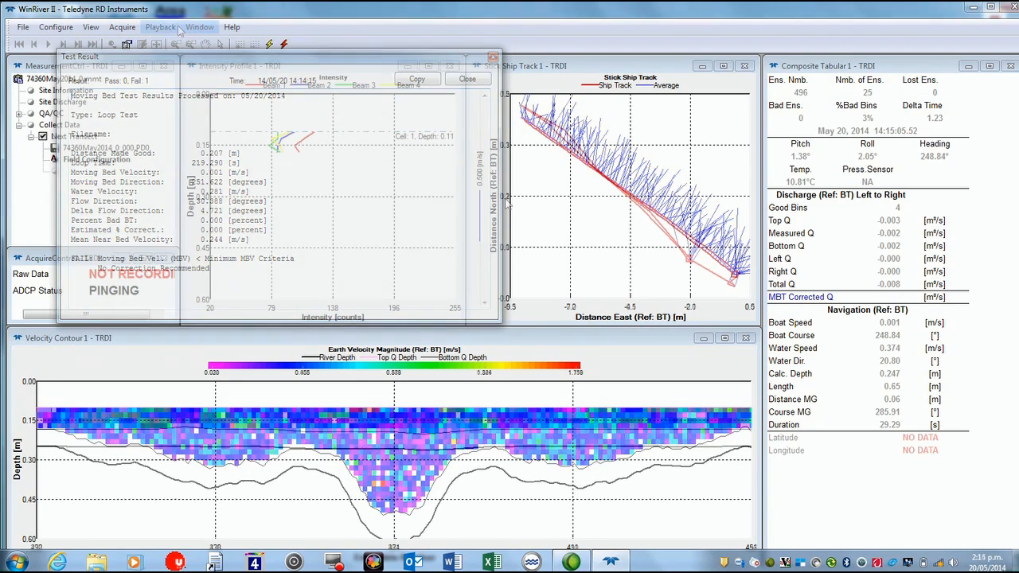
Start and record transect 74360May2014_0_001.PD0 right to left, totalling 1.175 m³/s
click(122, 26)
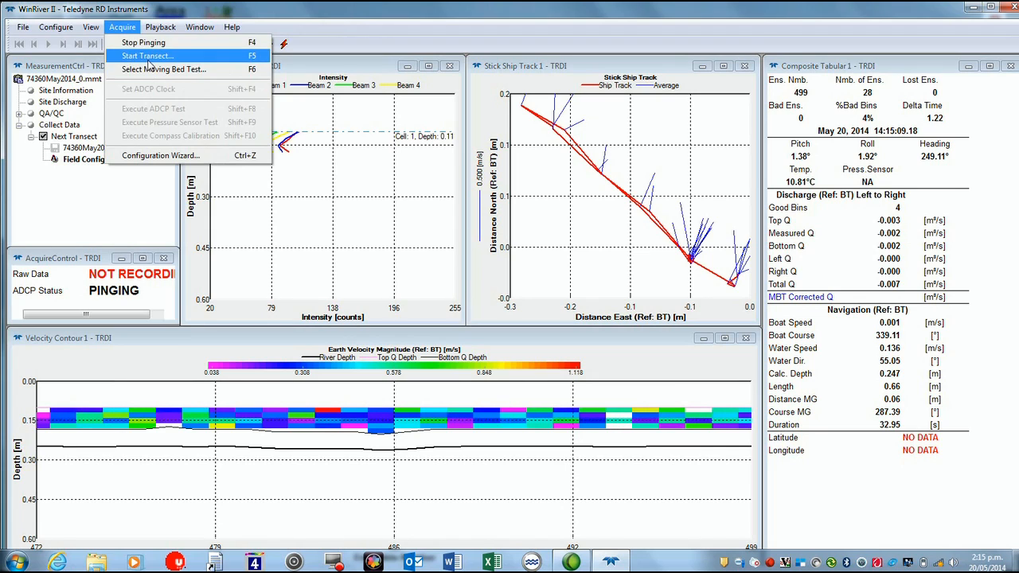
click(146, 55)
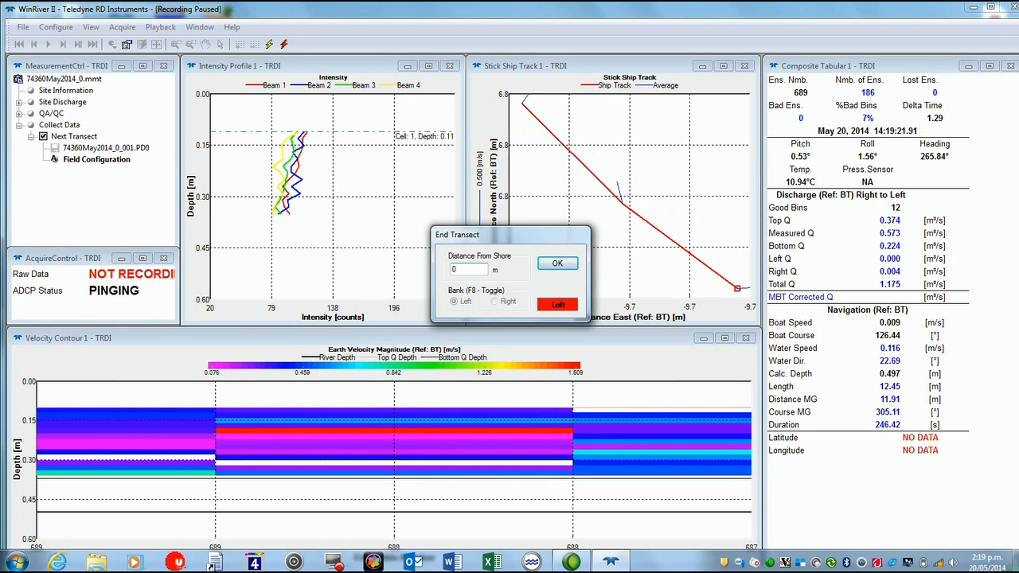
Enter 0.3 m distance to the left bank and continue to the next left-to-right crossing
text(0.3)
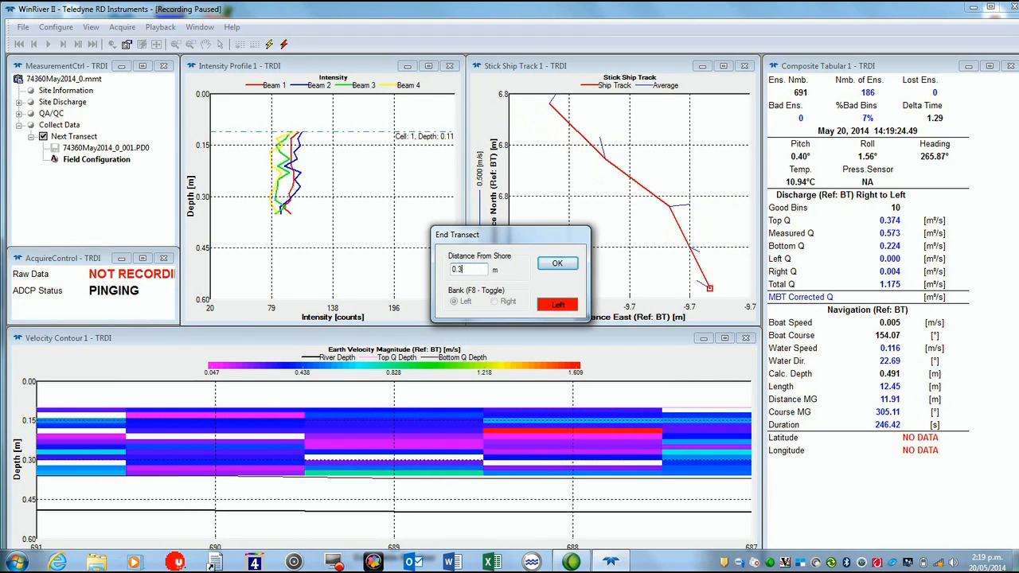
click(557, 263)
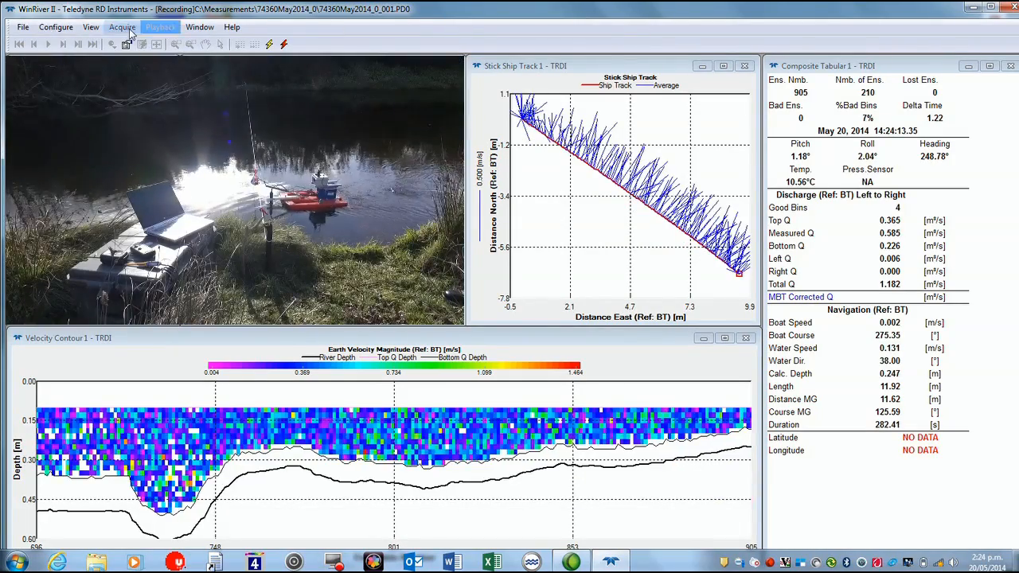
Stop the transect and accept 0.2 m distance from shore at the right bank
click(125, 44)
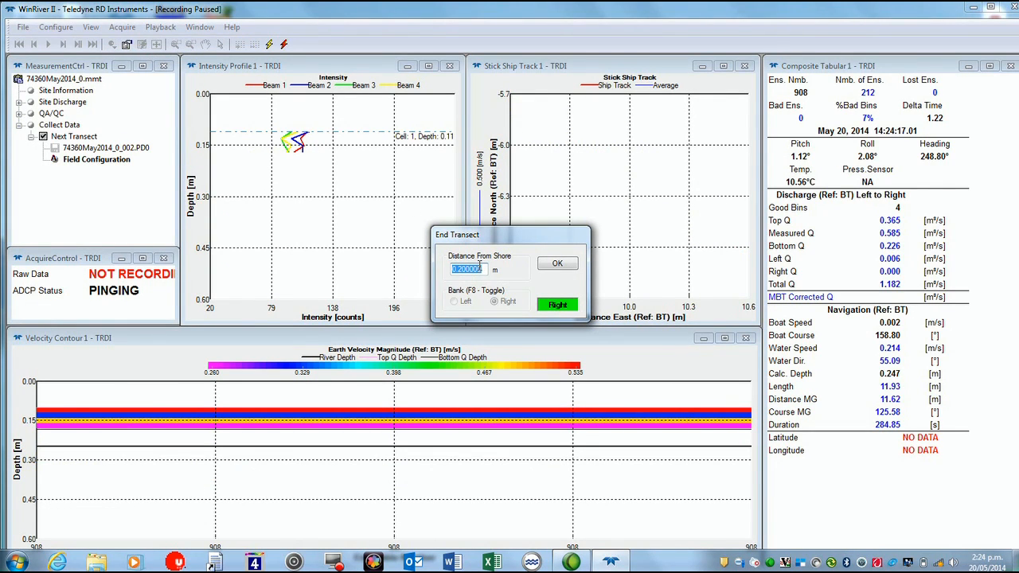
click(557, 264)
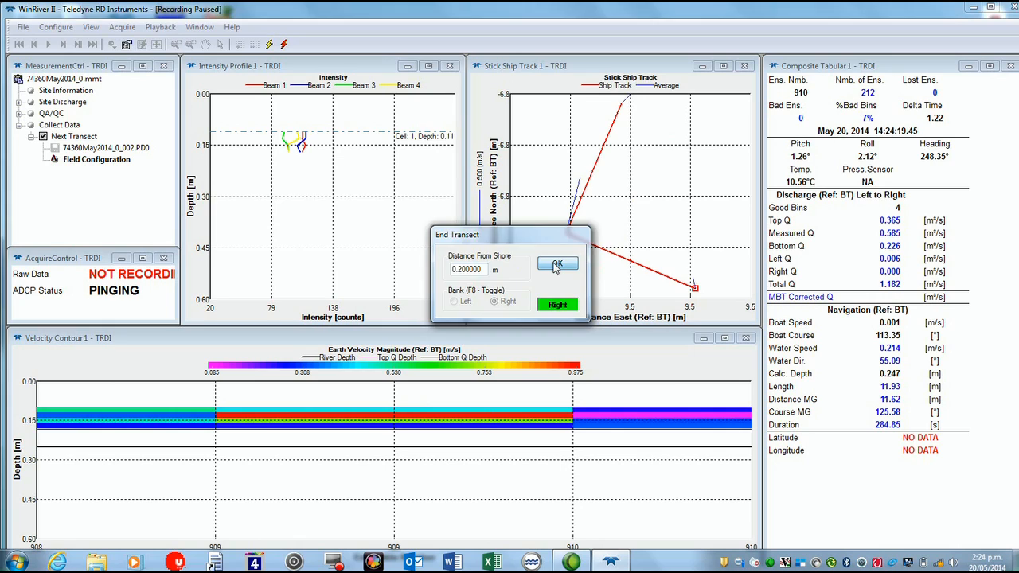
click(557, 264)
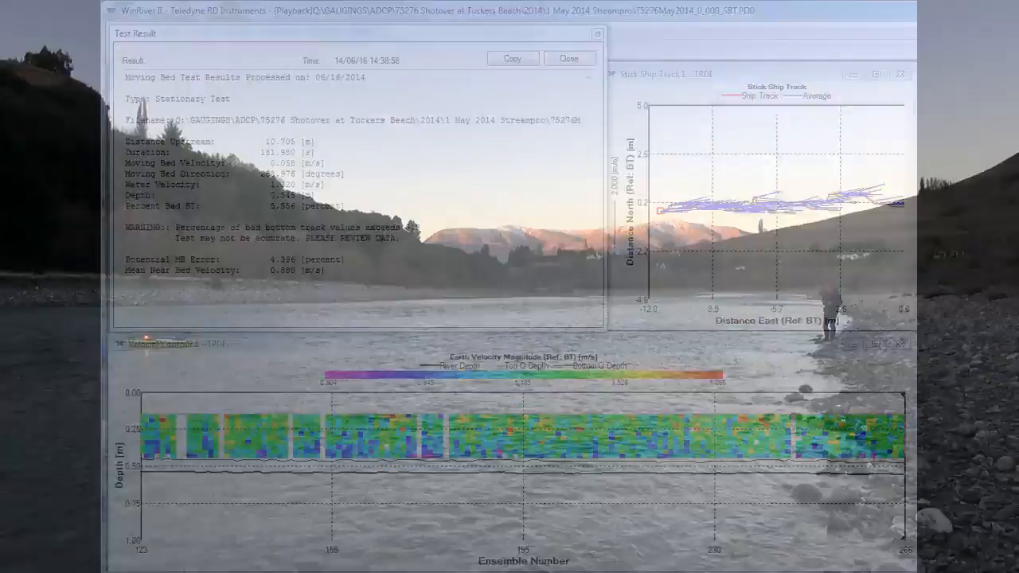
View the loop test PASS result recommending this loop for a 3.534% discharge correction
click(568, 58)
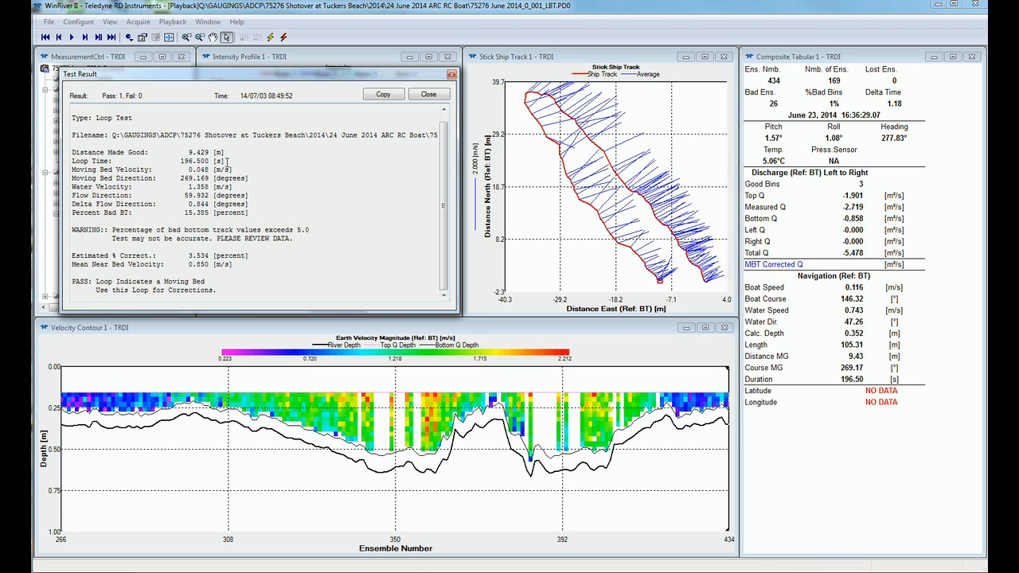
mouse_move(268, 307)
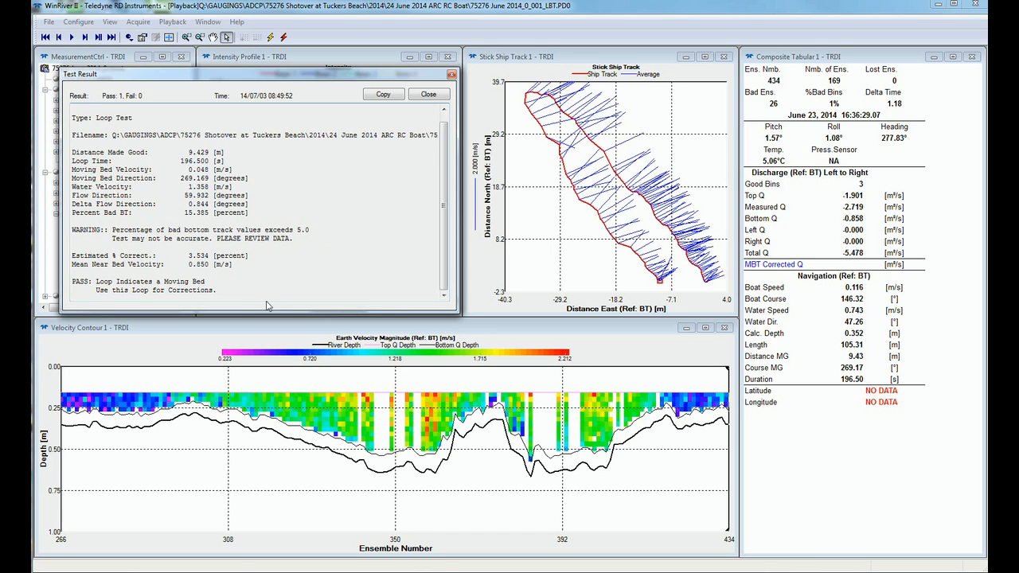
mouse_move(229, 291)
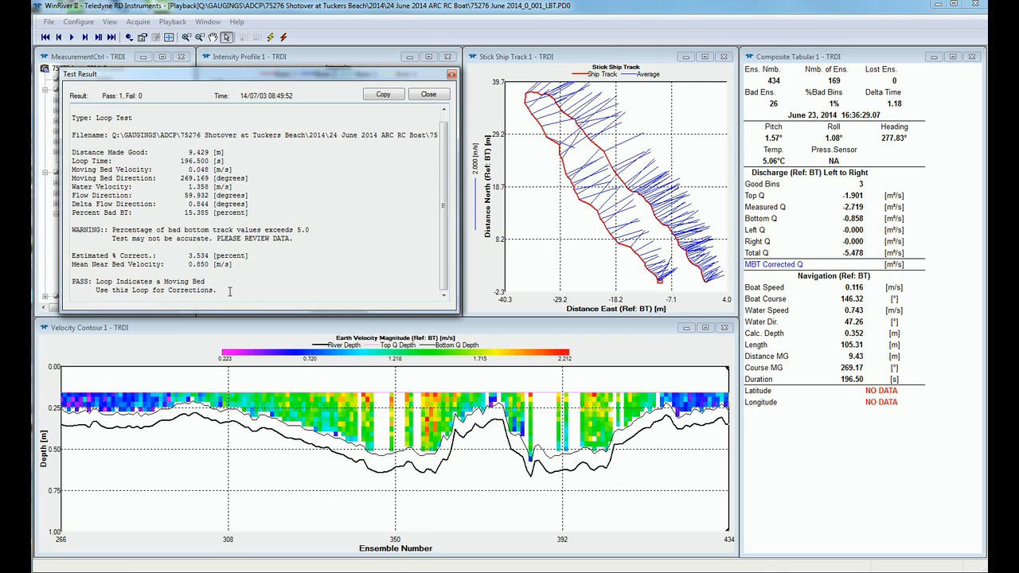
mouse_move(413, 124)
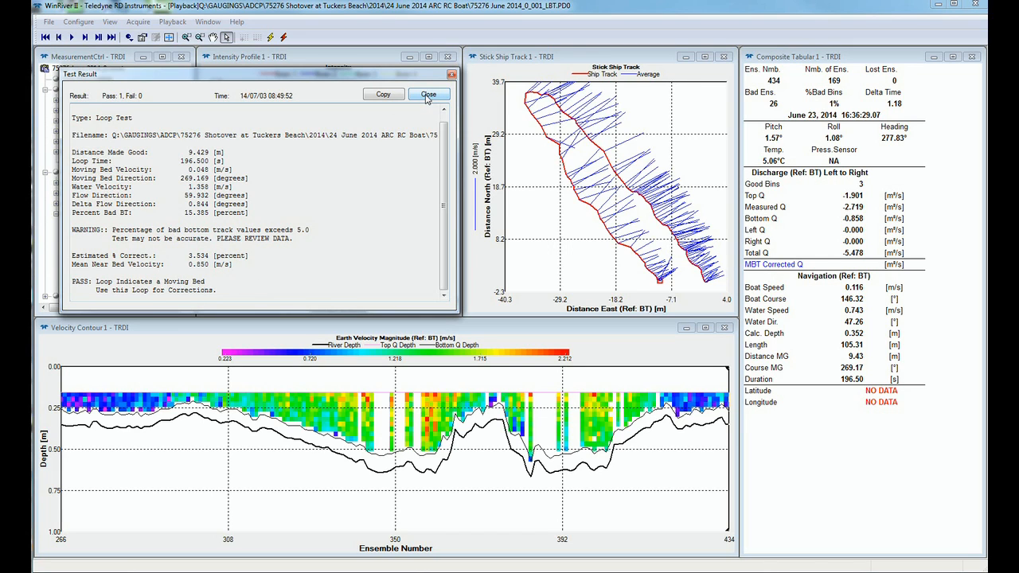
Close the loop test result and review MBT corrected Q for transects 0 003 onward
click(428, 95)
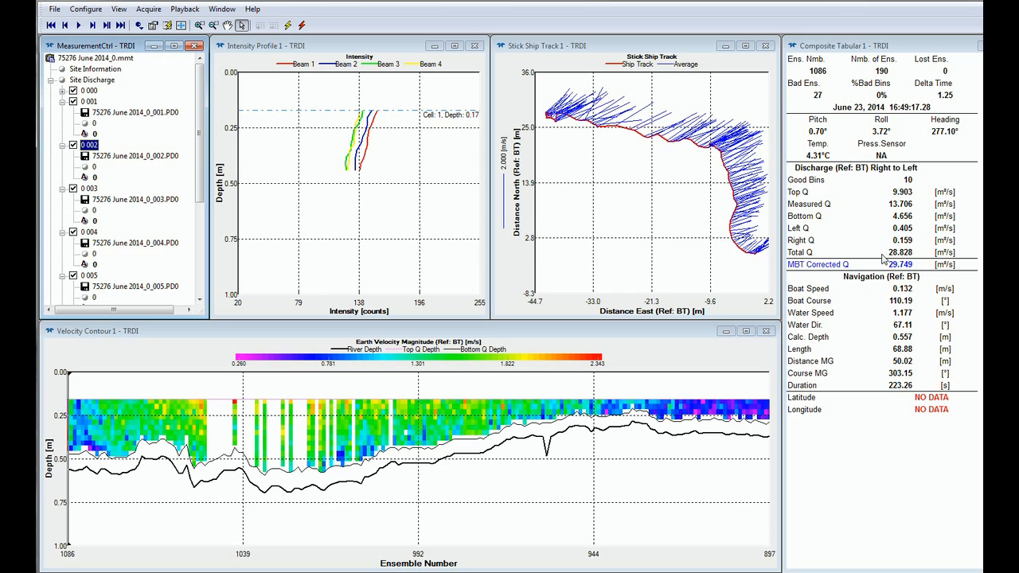
click(89, 188)
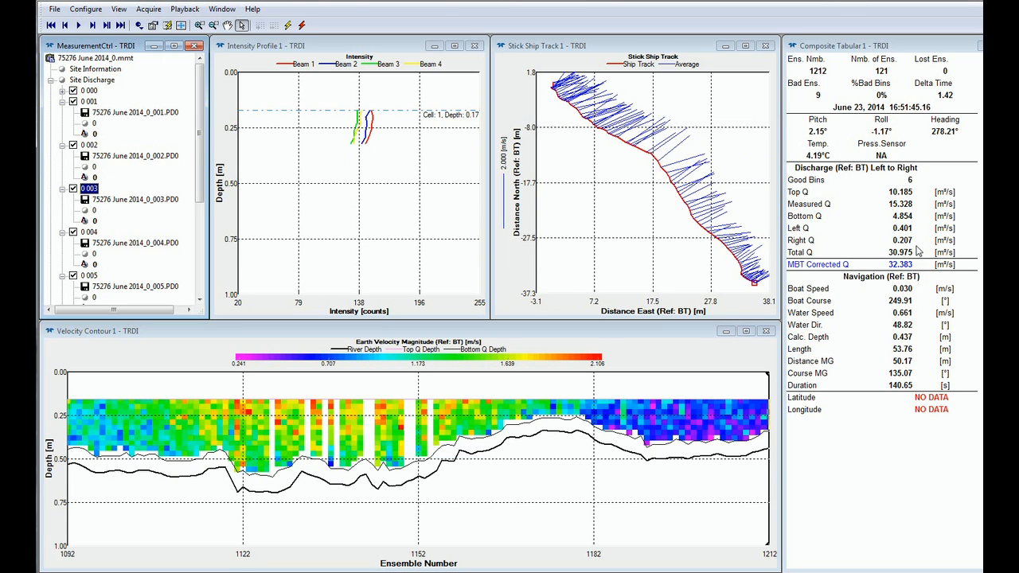
click(89, 231)
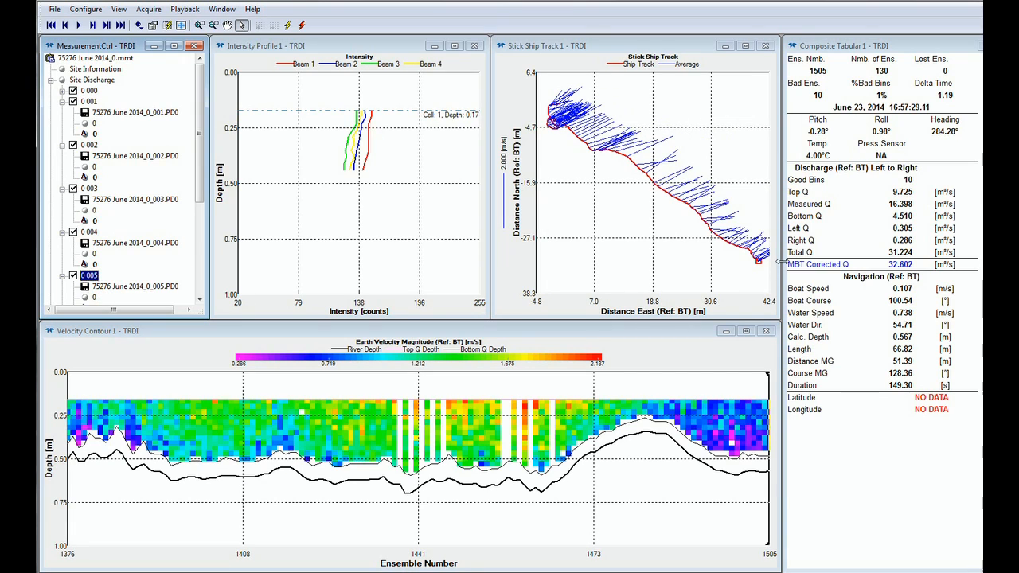
mouse_move(842, 243)
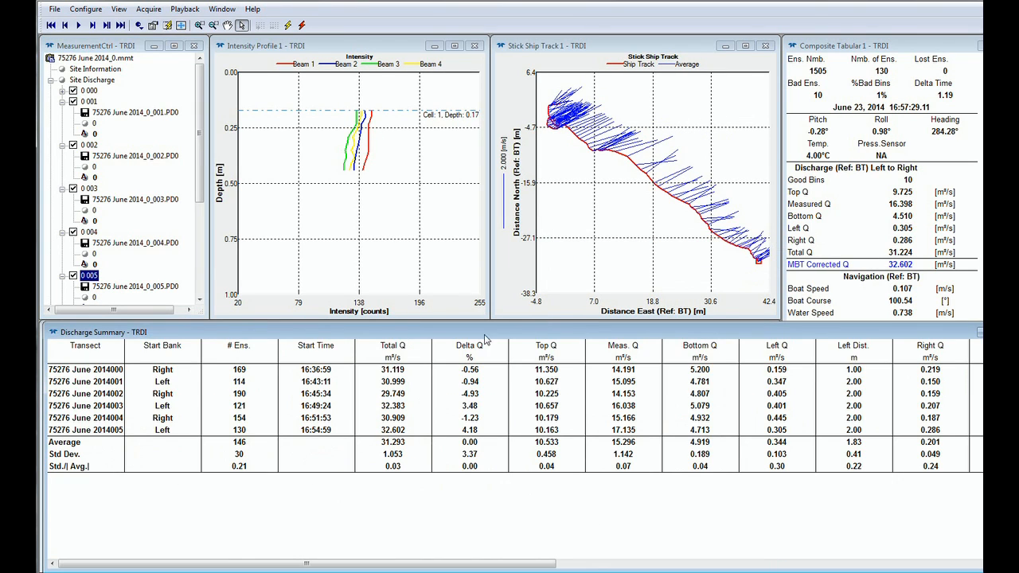
mouse_move(413, 390)
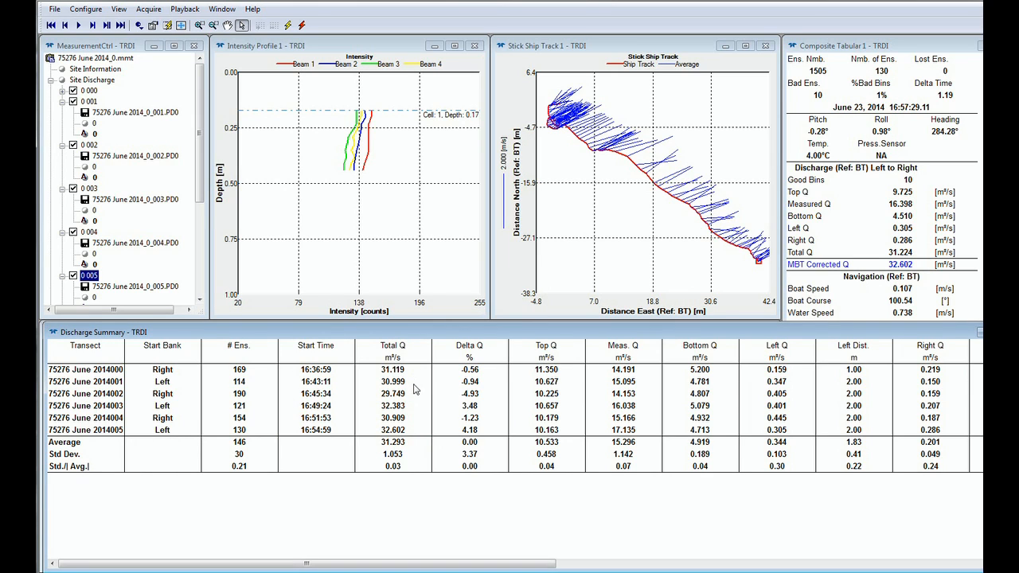
mouse_move(414, 450)
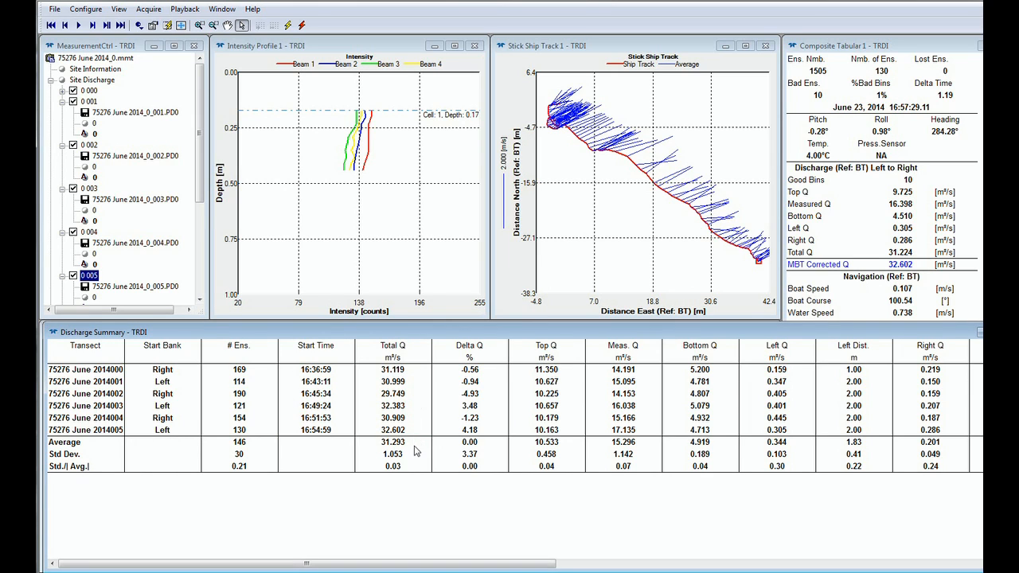